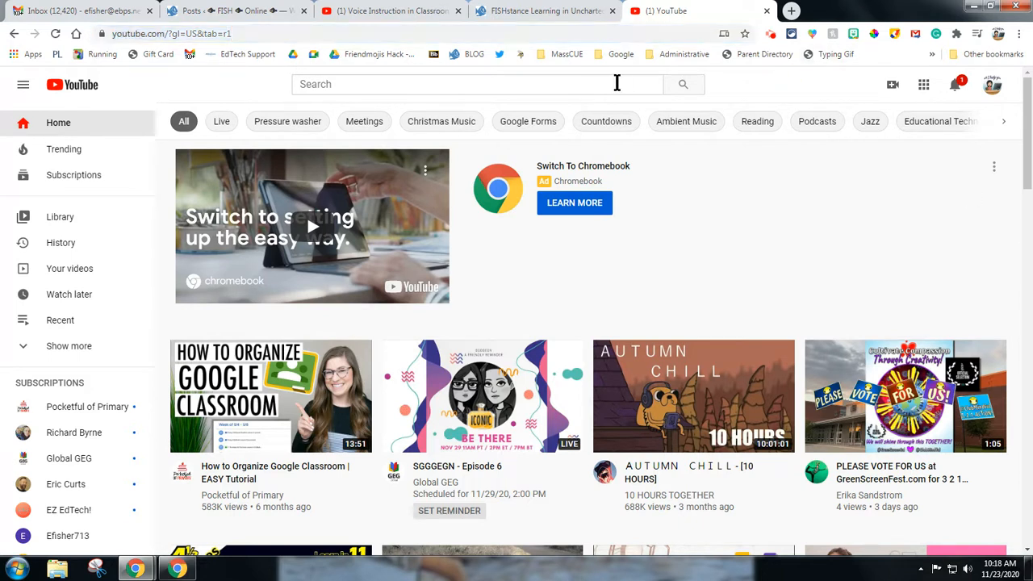
Search YouTube for 'nouns for grade 2' via the suggestion list
{"action": "left_click", "coordinate": [476, 84]}
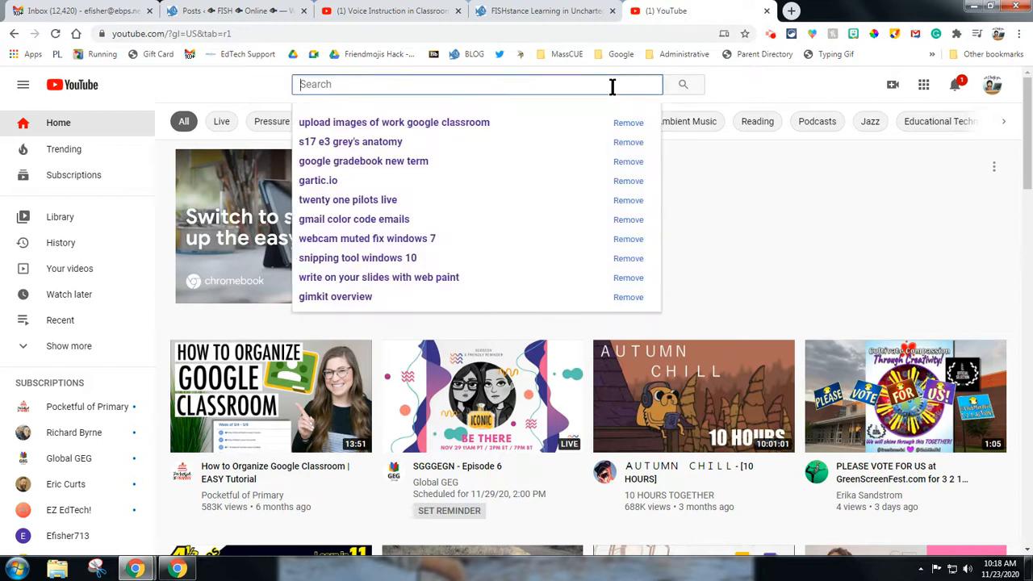
{"action": "type", "text": "nouns"}
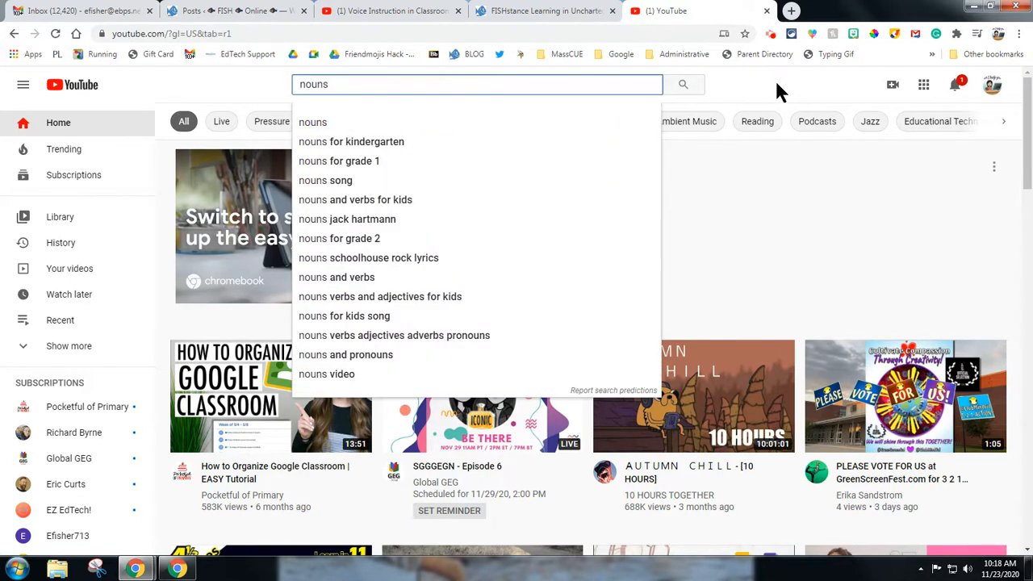
{"action": "mouse_move", "coordinate": [358, 171]}
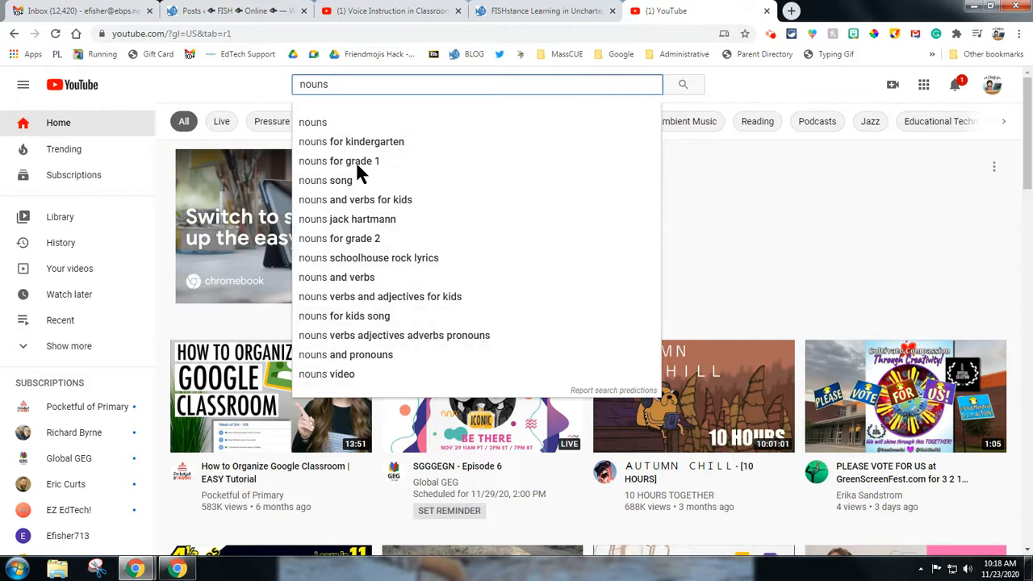
{"action": "left_click", "coordinate": [355, 239]}
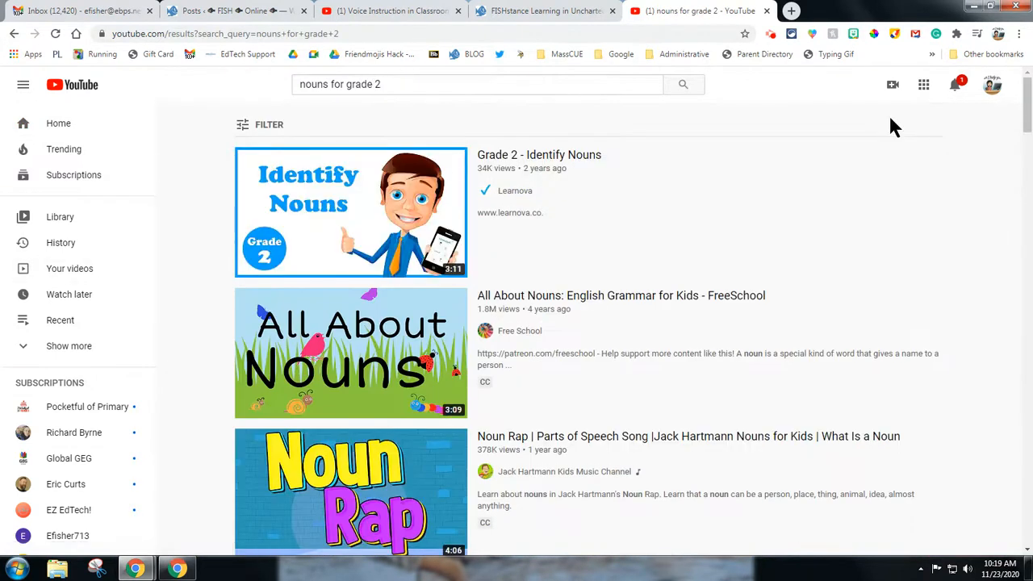
{"action": "mouse_move", "coordinate": [1013, 251]}
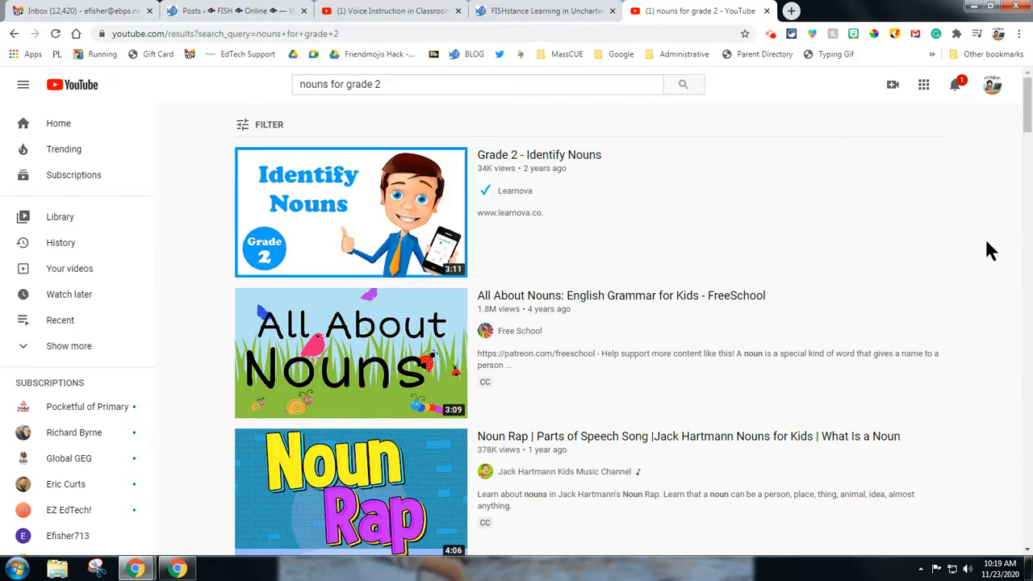
{"action": "mouse_move", "coordinate": [981, 242]}
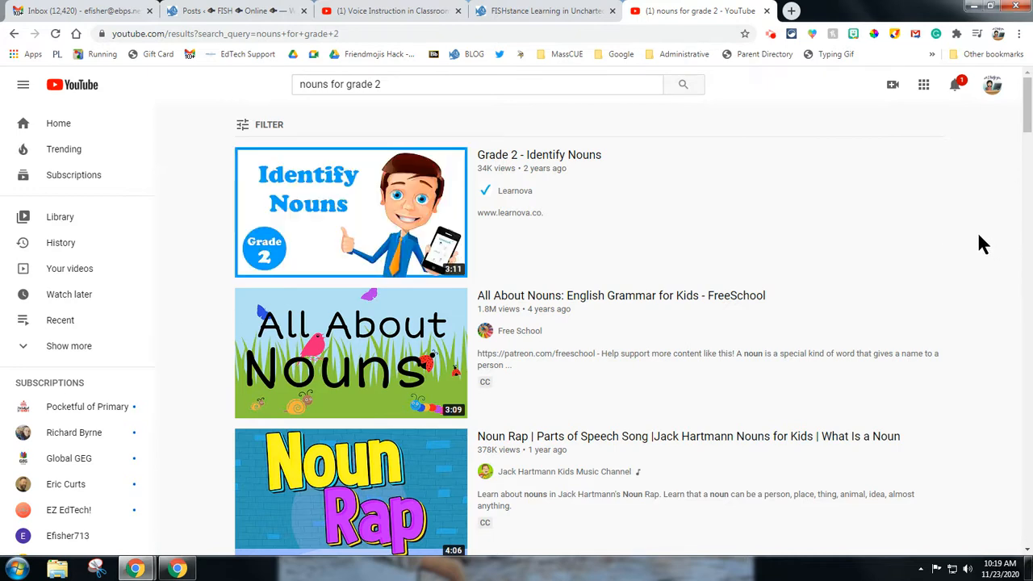
{"action": "mouse_move", "coordinate": [988, 237]}
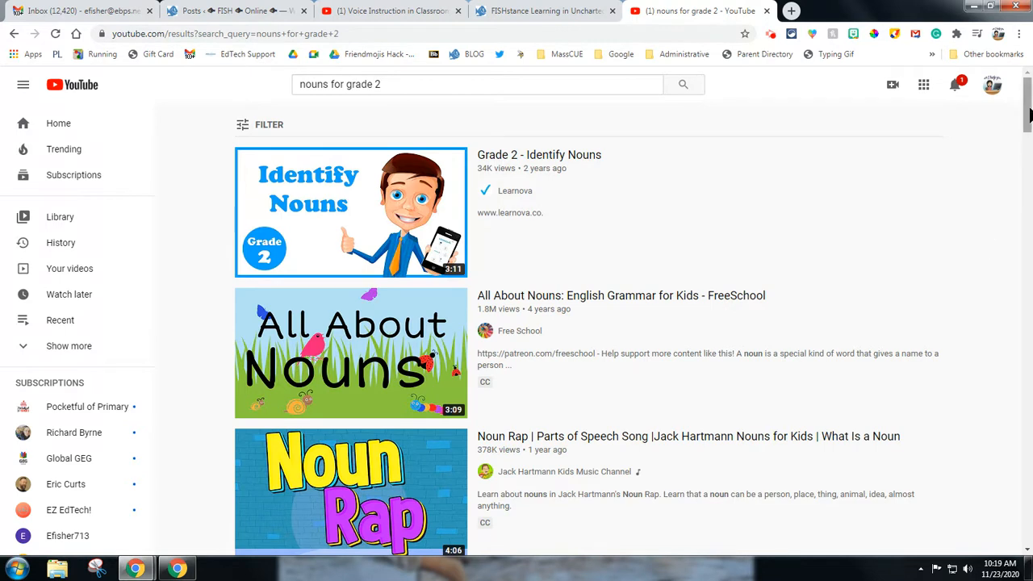
{"action": "scroll", "scroll_direction": "down", "scroll_amount": 3}
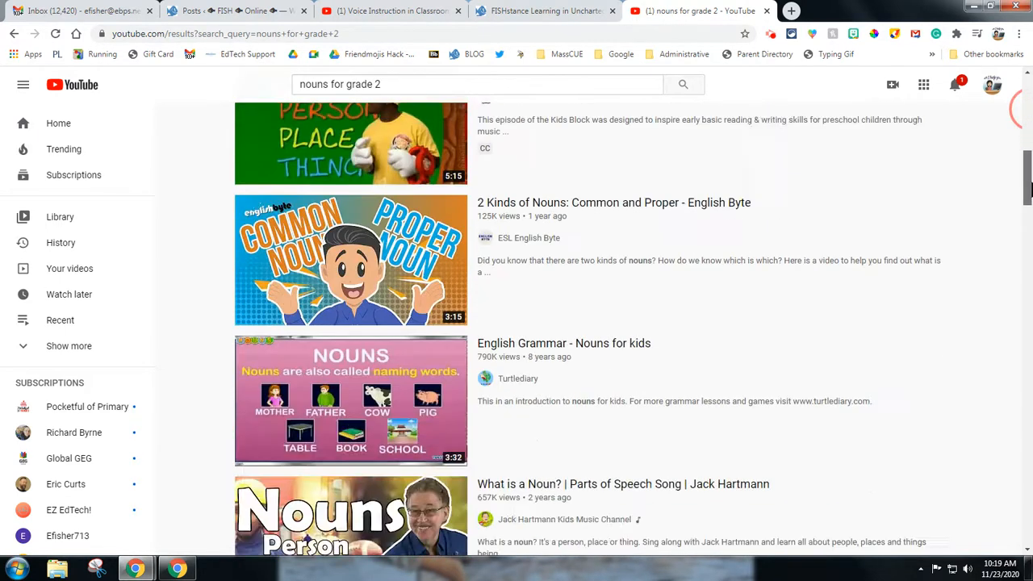
{"action": "scroll", "scroll_direction": "down", "scroll_amount": 3}
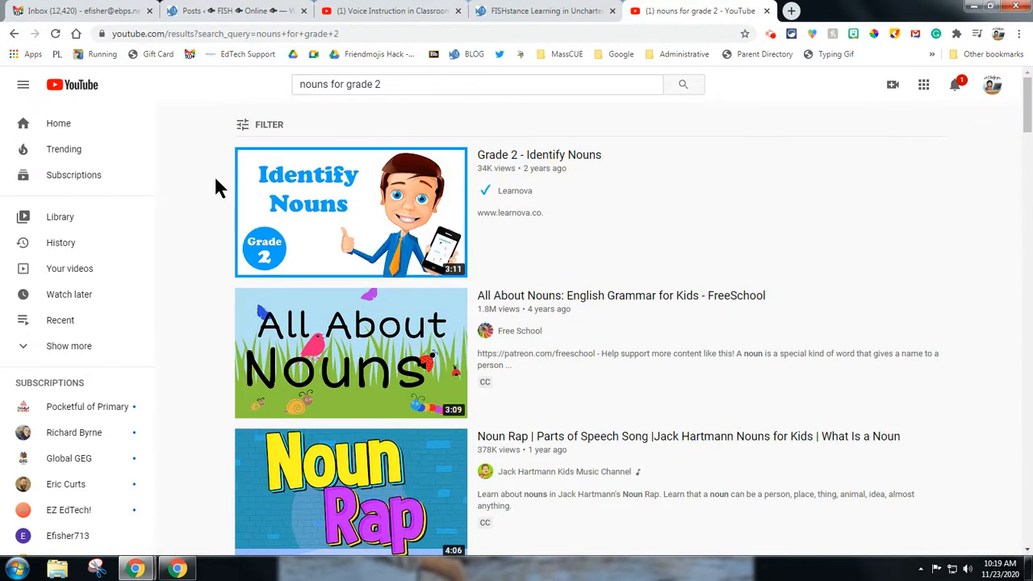
{"action": "mouse_move", "coordinate": [257, 124]}
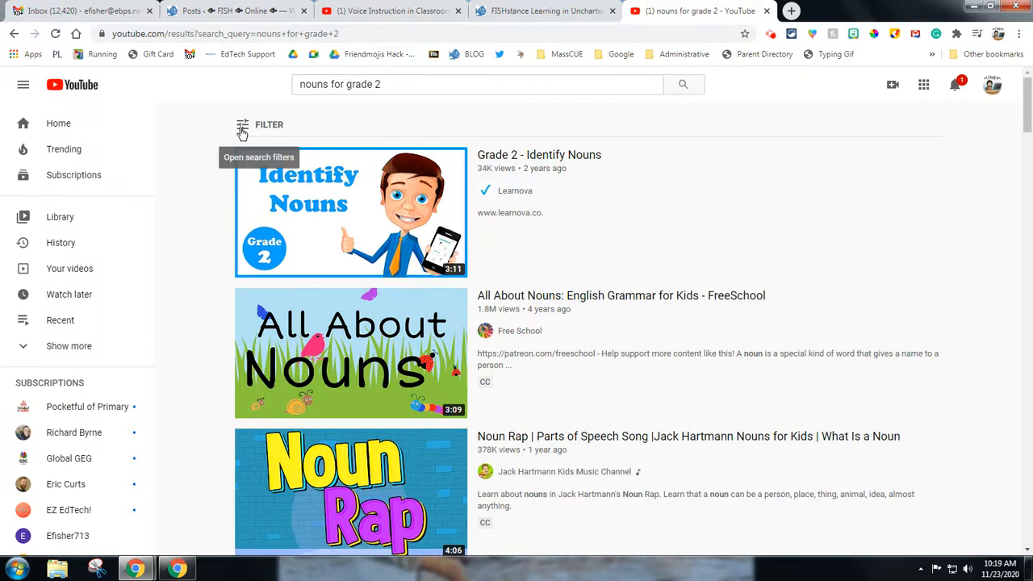
Sort the 'nouns for grade 2' results by view count through the filter options
{"action": "left_click", "coordinate": [259, 124]}
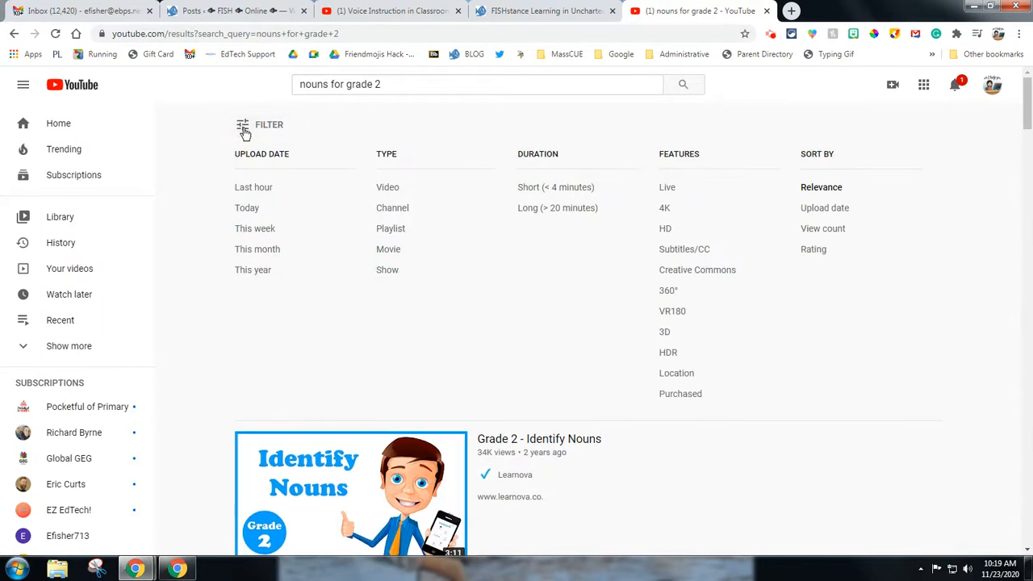
{"action": "mouse_move", "coordinate": [526, 188]}
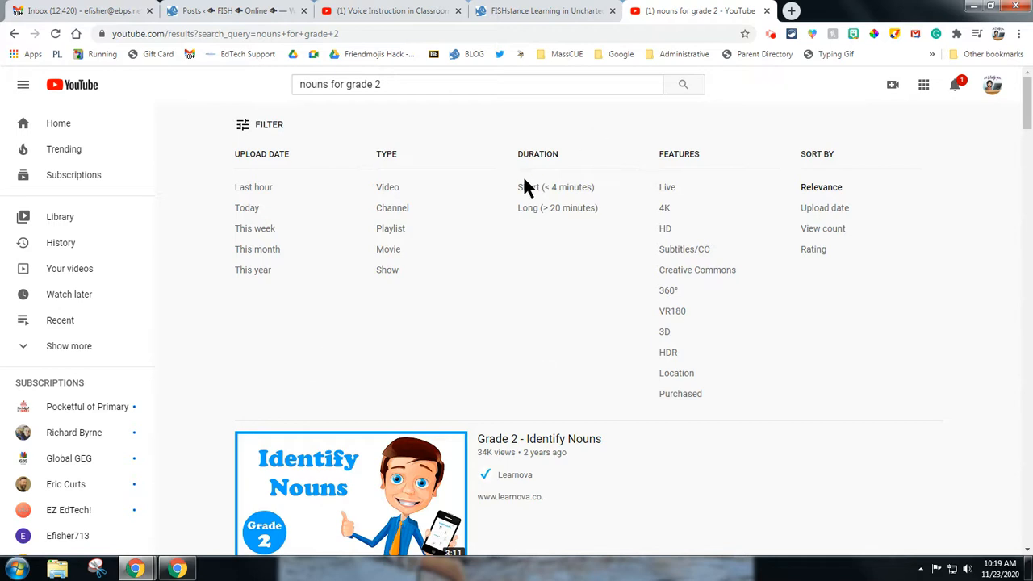
{"action": "mouse_move", "coordinate": [312, 253]}
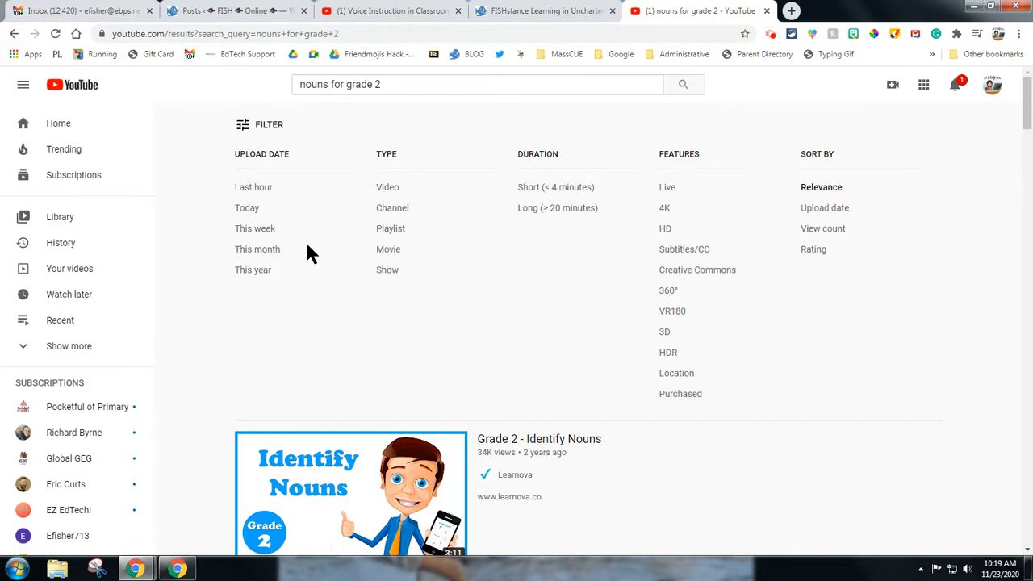
{"action": "mouse_move", "coordinate": [253, 197]}
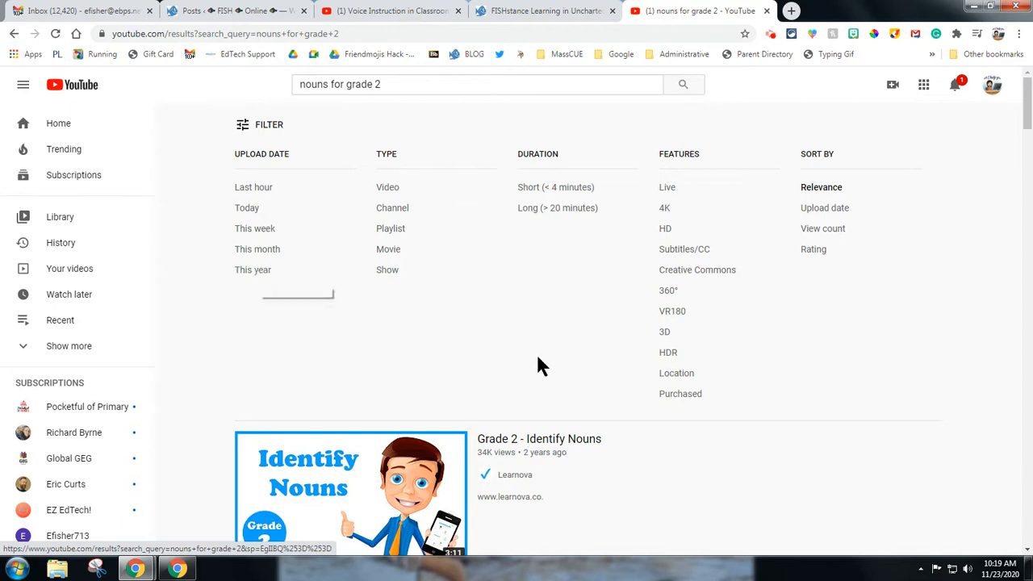
{"action": "mouse_move", "coordinate": [852, 179]}
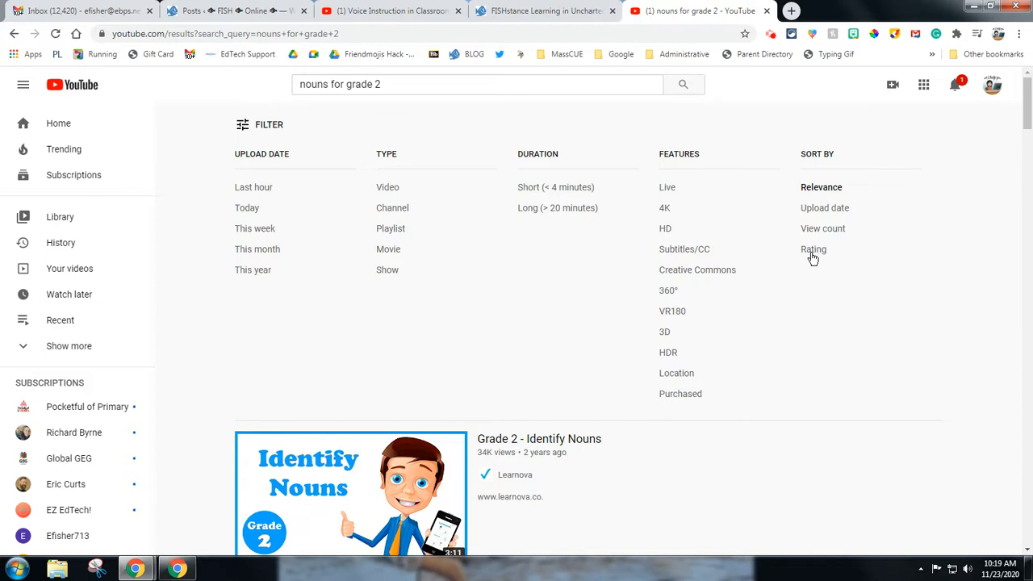
{"action": "mouse_move", "coordinate": [806, 333]}
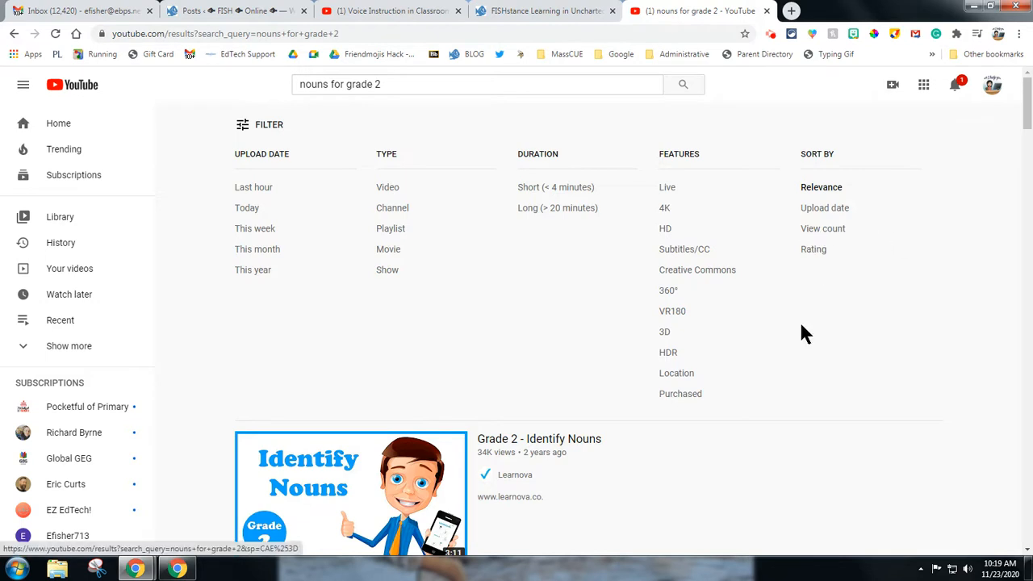
{"action": "mouse_move", "coordinate": [836, 307]}
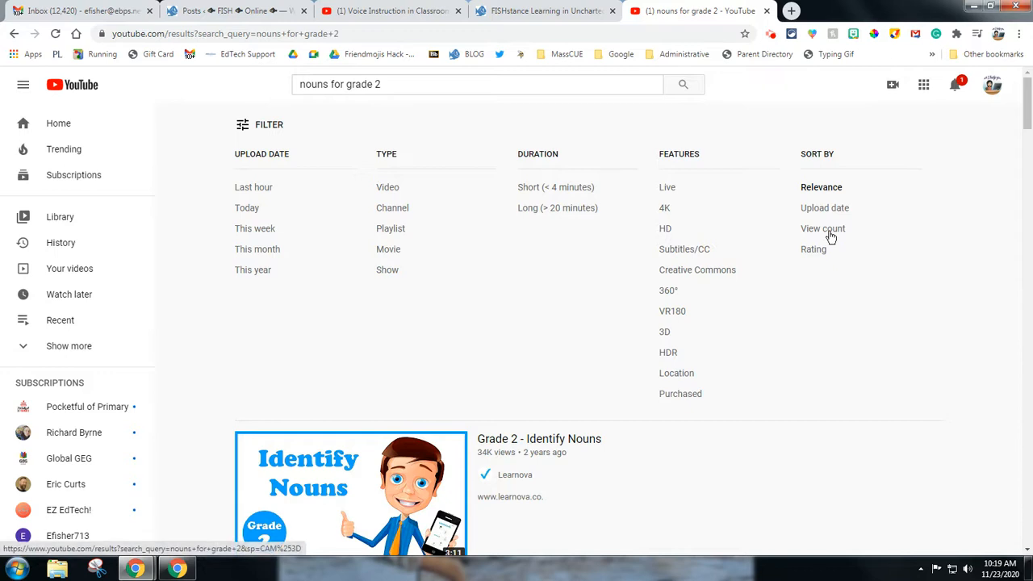
{"action": "left_click", "coordinate": [824, 230]}
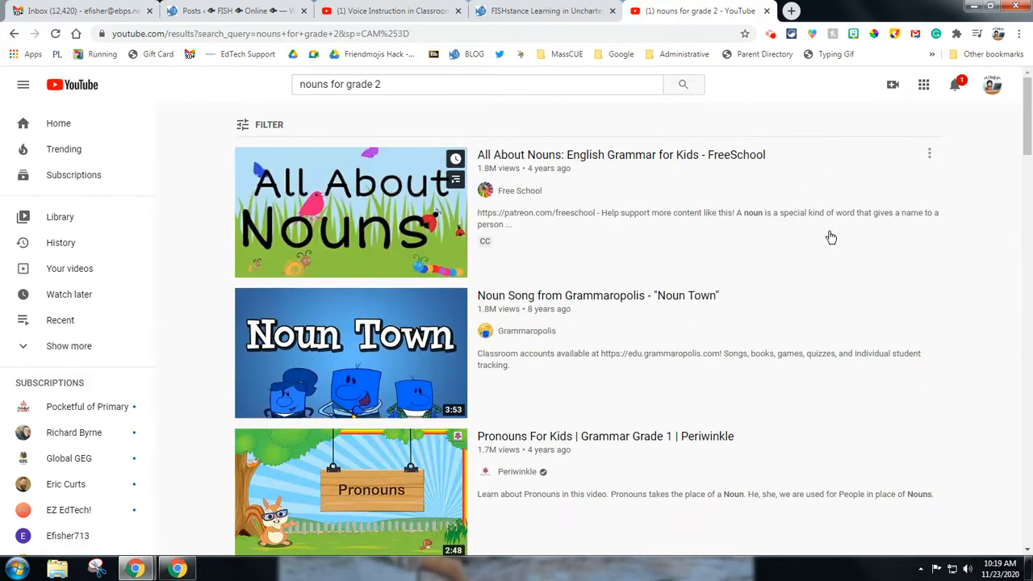
{"action": "mouse_move", "coordinate": [513, 162]}
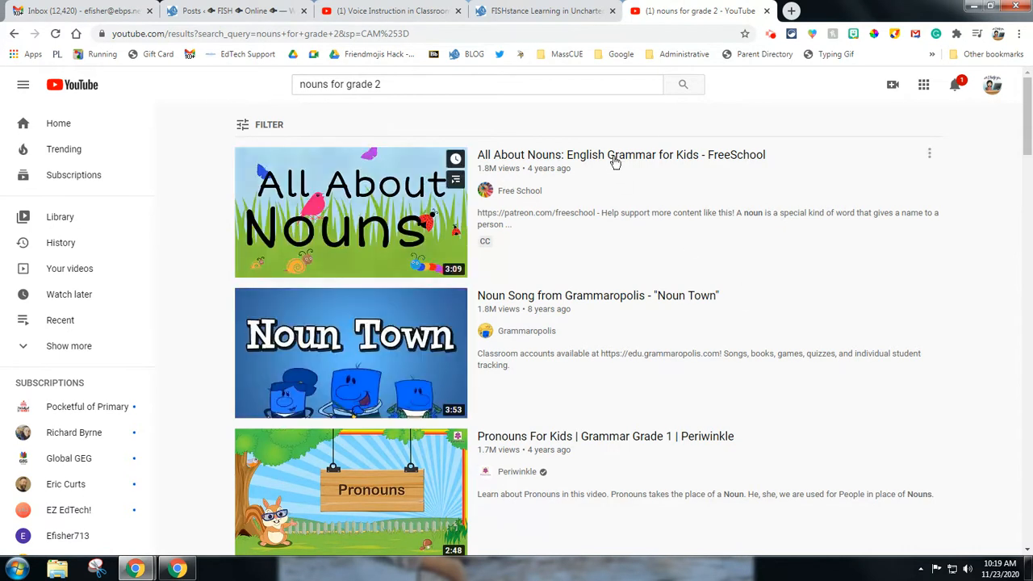
{"action": "mouse_move", "coordinate": [616, 161]}
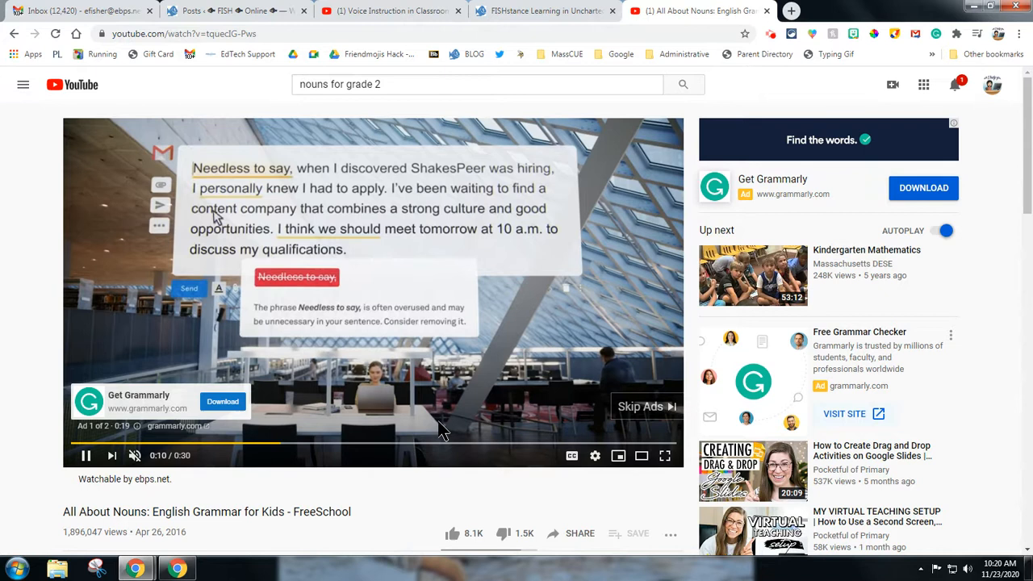
Scroll down the All About Nouns watch page to its description
{"action": "scroll", "scroll_direction": "down", "scroll_amount": 3}
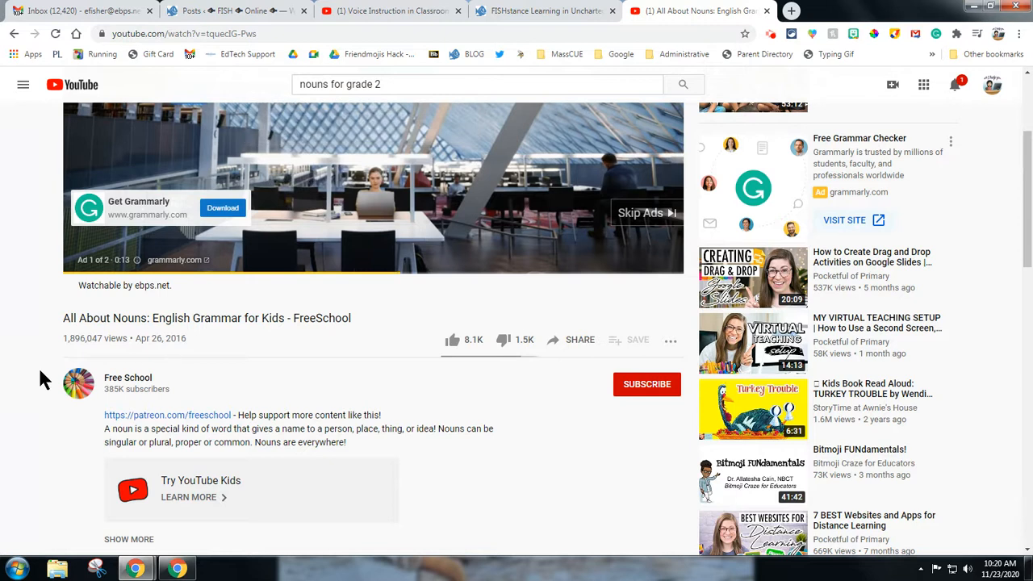
{"action": "mouse_move", "coordinate": [113, 381]}
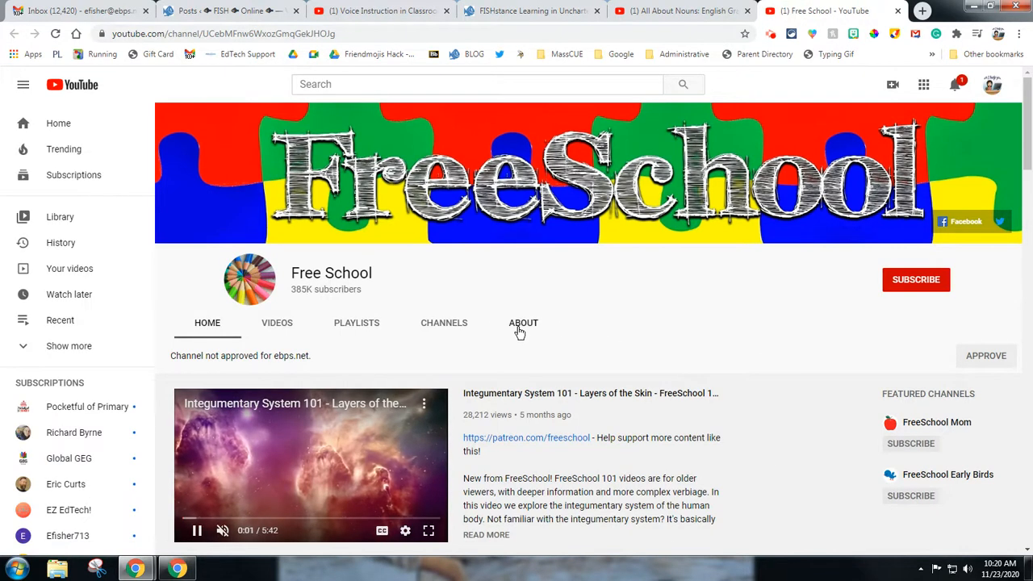
View the FreeSchool channel's About page with its description, join date and view count
{"action": "left_click", "coordinate": [523, 323]}
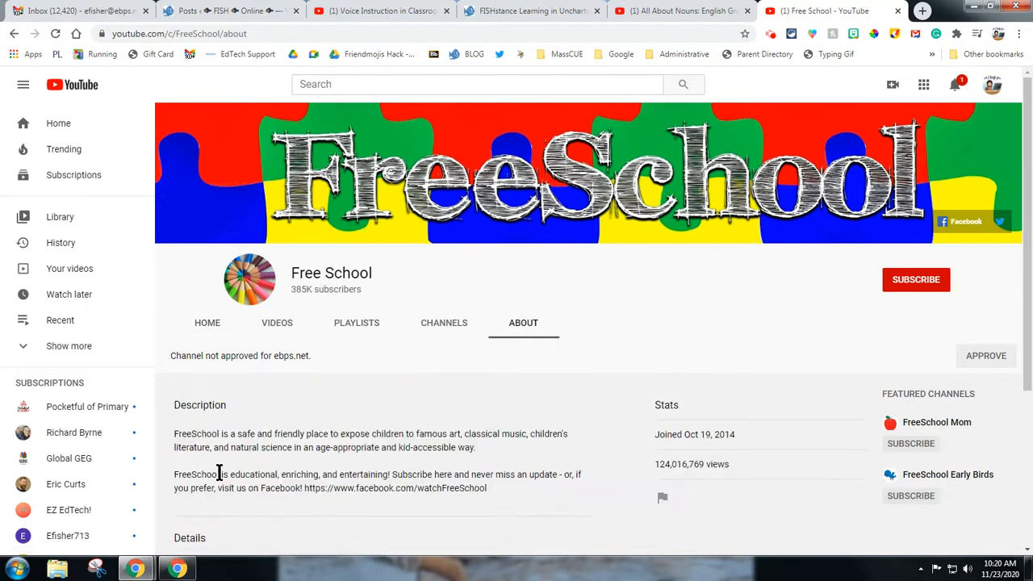
{"action": "scroll", "scroll_direction": "down", "scroll_amount": 3}
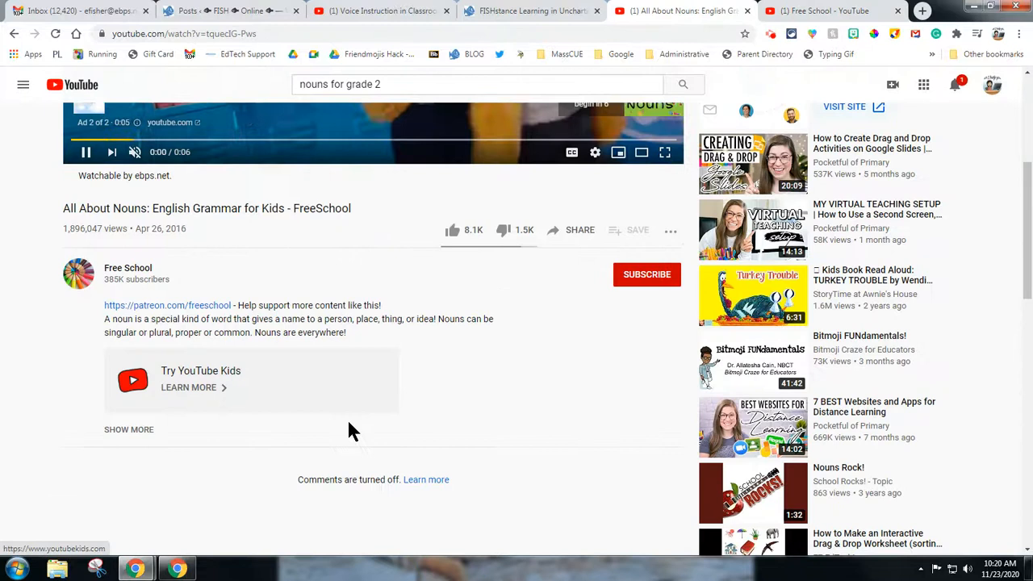
Scroll down the All About Nouns video page to the description and comments-off notice
{"action": "scroll", "scroll_direction": "down", "scroll_amount": 3}
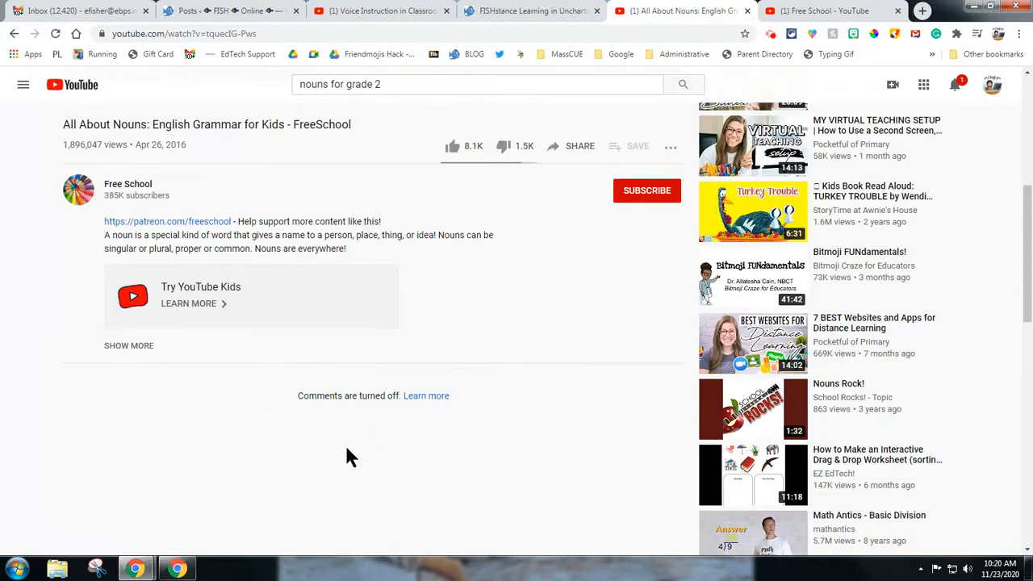
{"action": "mouse_move", "coordinate": [376, 432]}
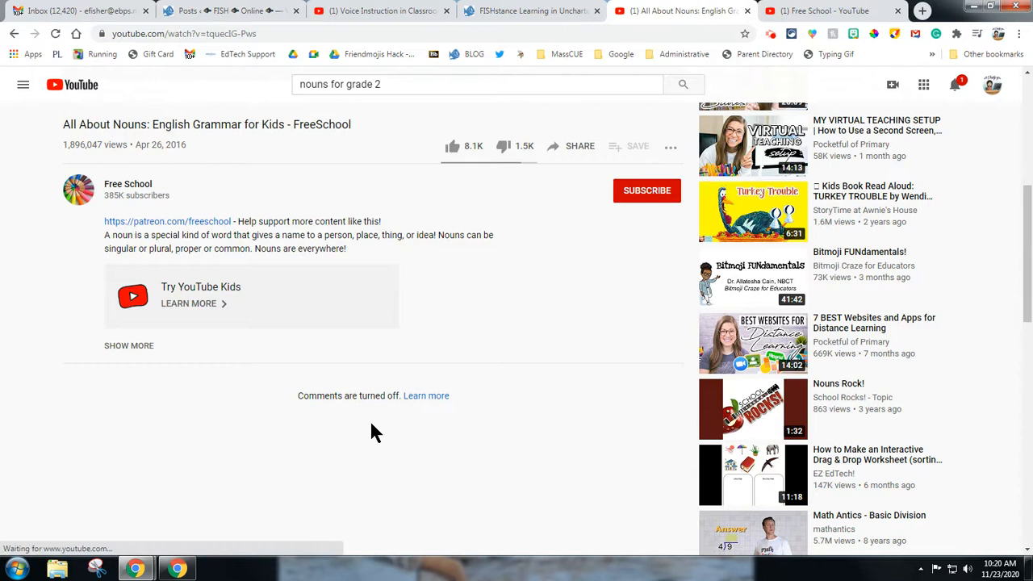
{"action": "mouse_move", "coordinate": [281, 471]}
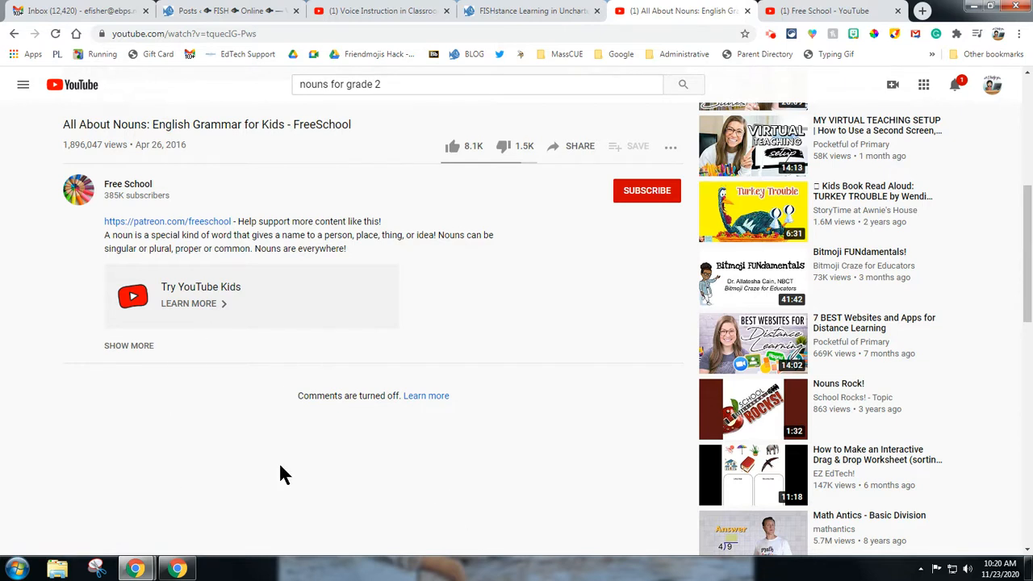
{"action": "mouse_move", "coordinate": [318, 397]}
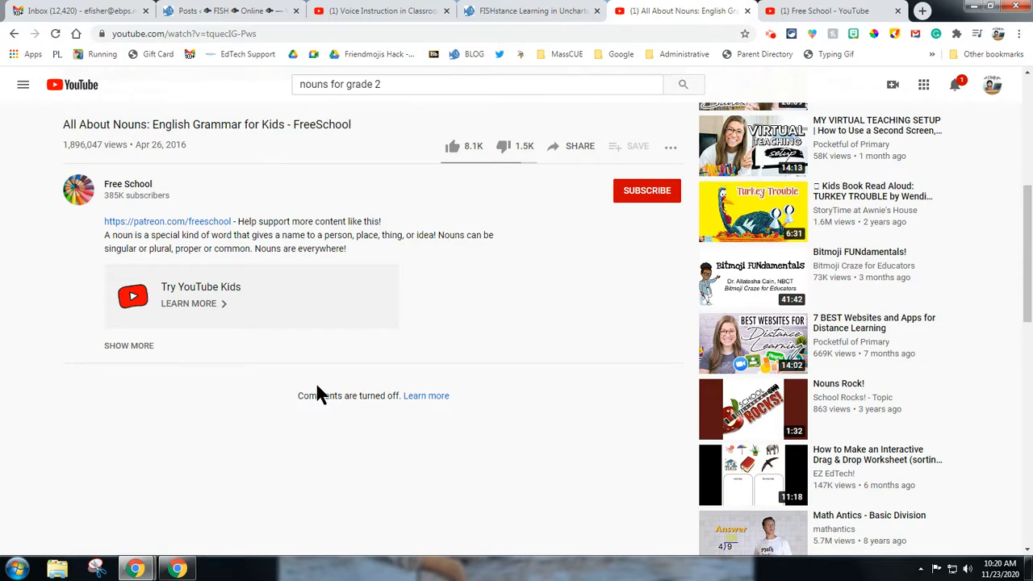
{"action": "mouse_move", "coordinate": [110, 186]}
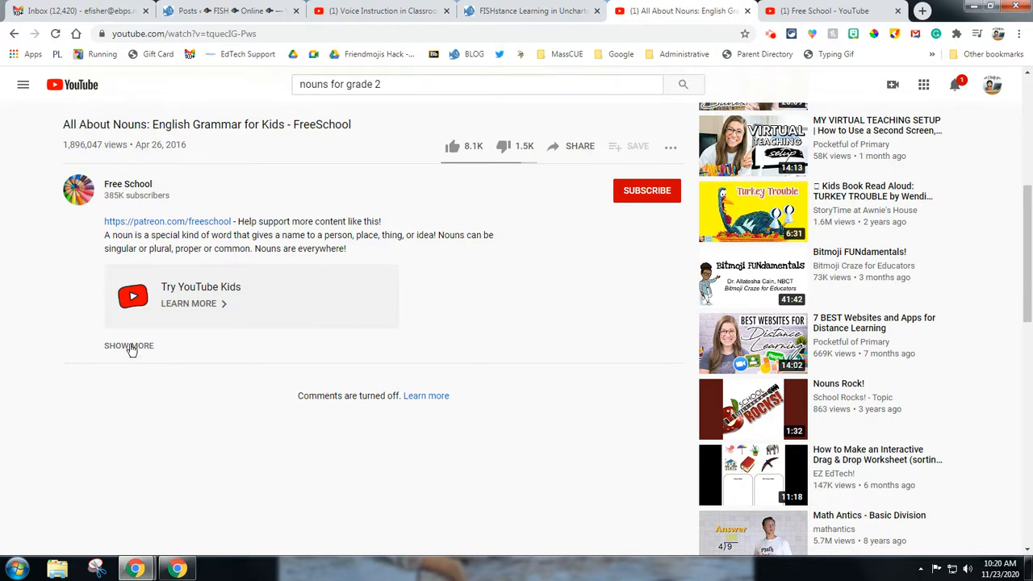
Expand the full video description and review FreeSchool's links and music credits
{"action": "left_click", "coordinate": [129, 346]}
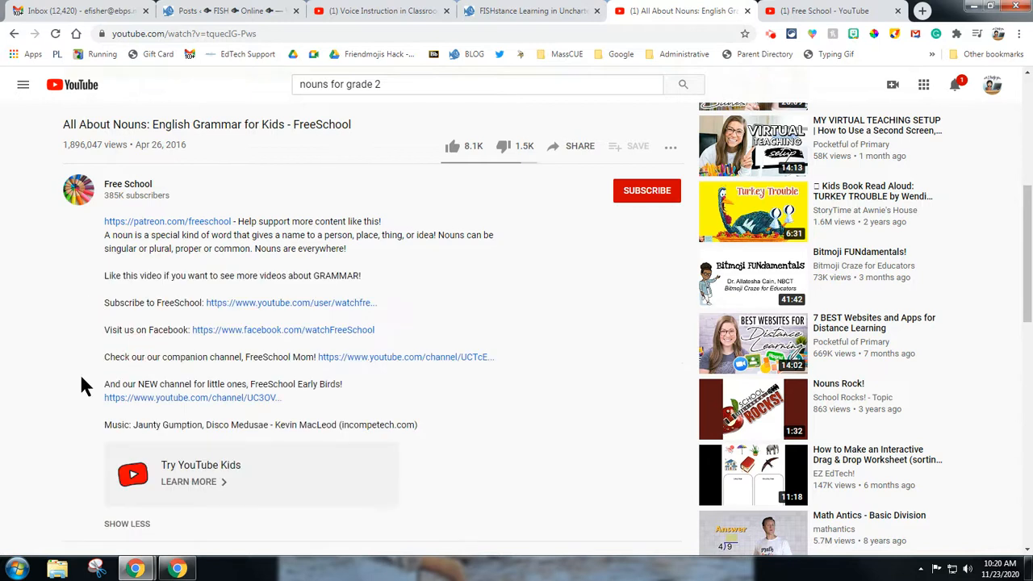
{"action": "scroll", "scroll_direction": "down", "scroll_amount": 3}
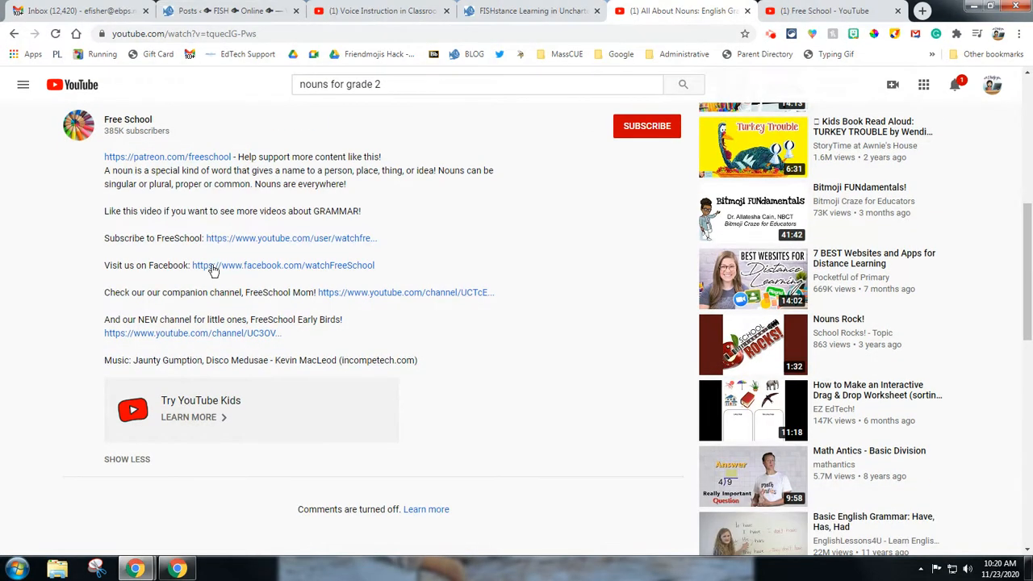
{"action": "mouse_move", "coordinate": [208, 352]}
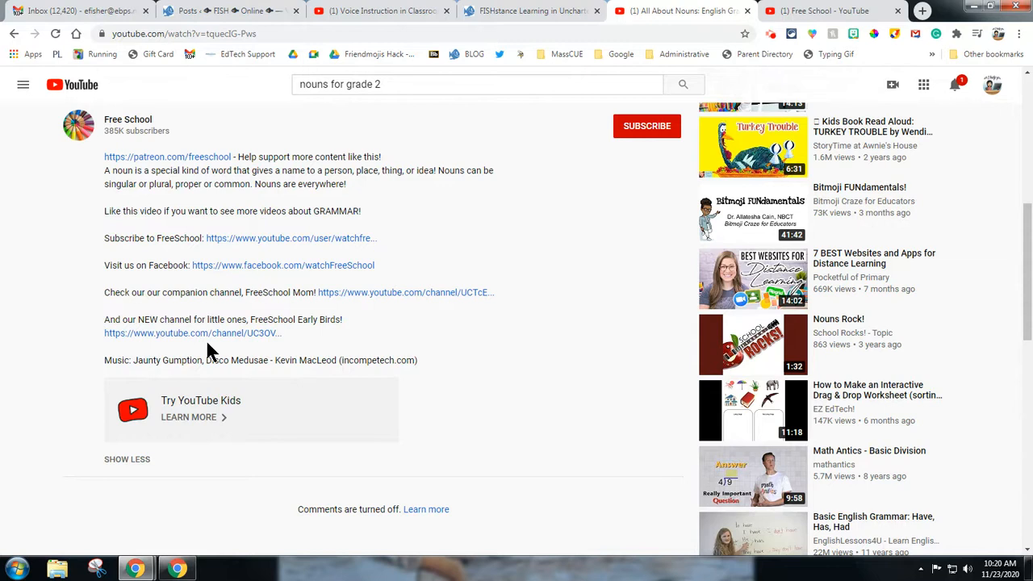
{"action": "mouse_move", "coordinate": [285, 267]}
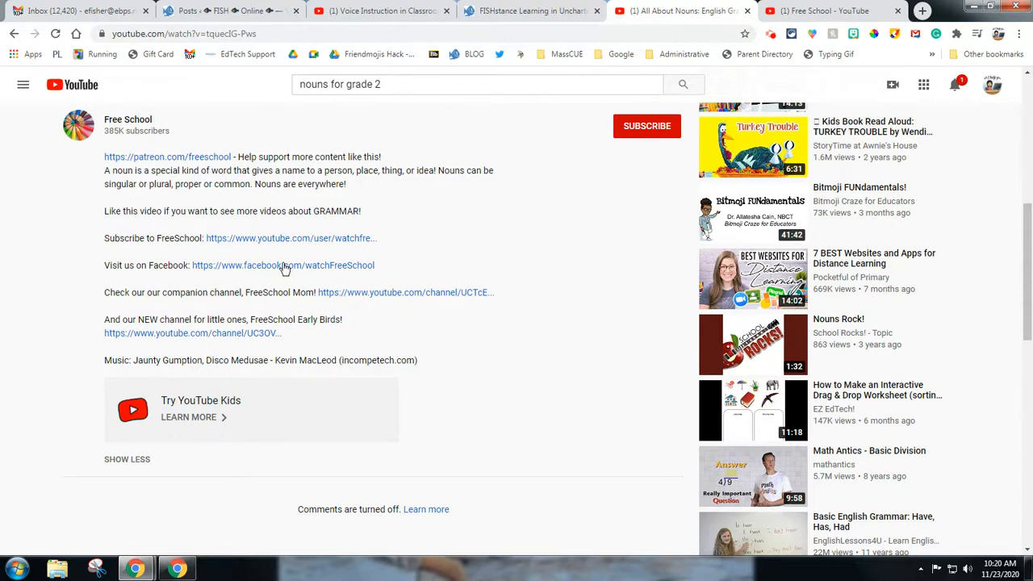
{"action": "mouse_move", "coordinate": [417, 395]}
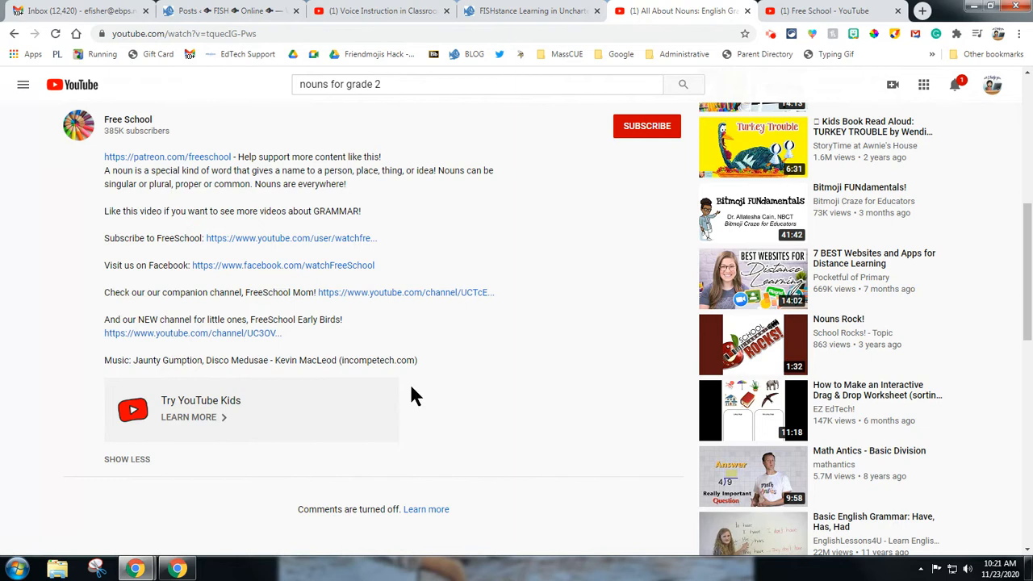
{"action": "scroll", "scroll_direction": "up", "scroll_amount": 3}
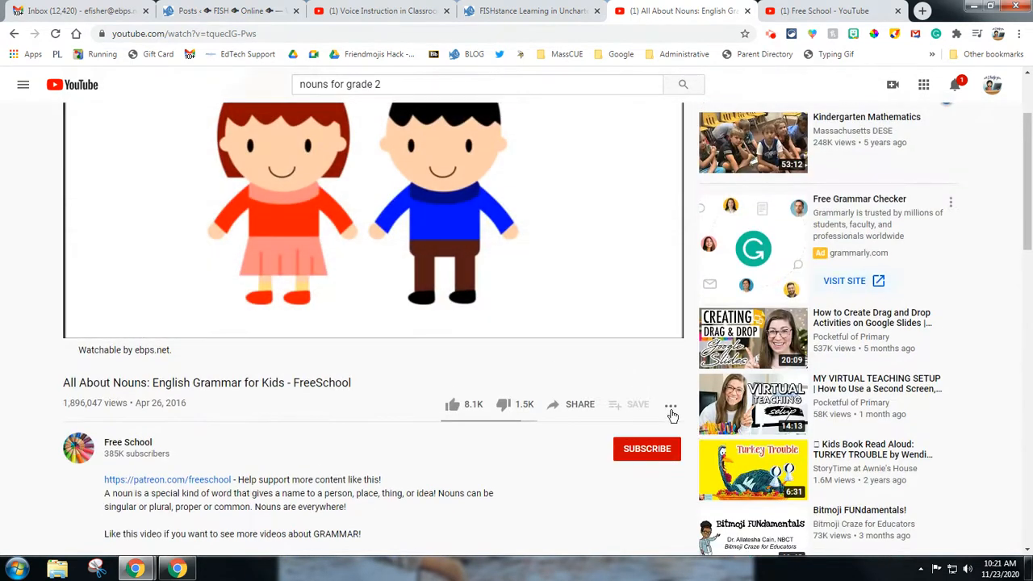
Show the video's timestamped transcript panel, pause playback, and scroll through the transcript
{"action": "left_click", "coordinate": [671, 404]}
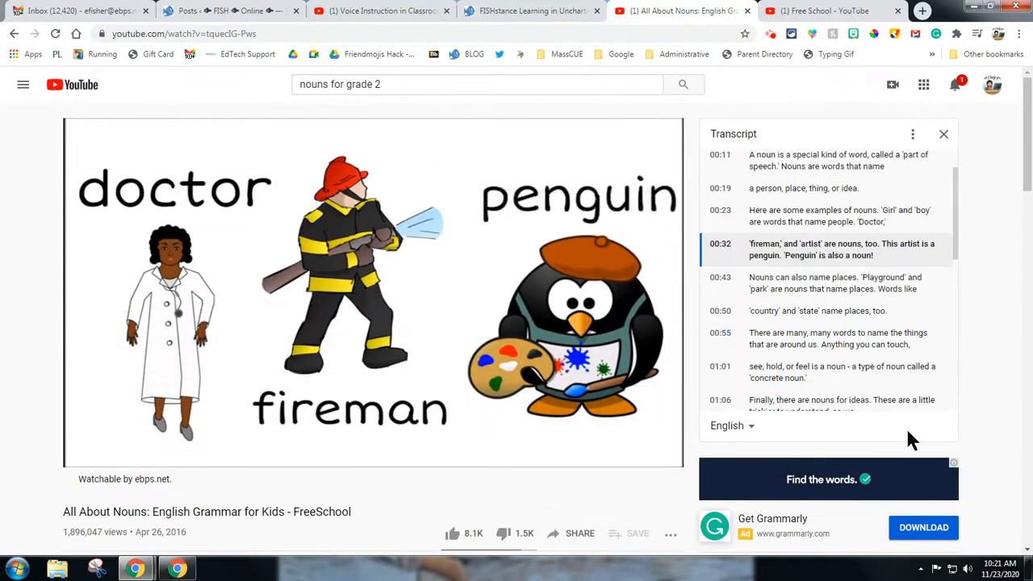
{"action": "mouse_move", "coordinate": [966, 193]}
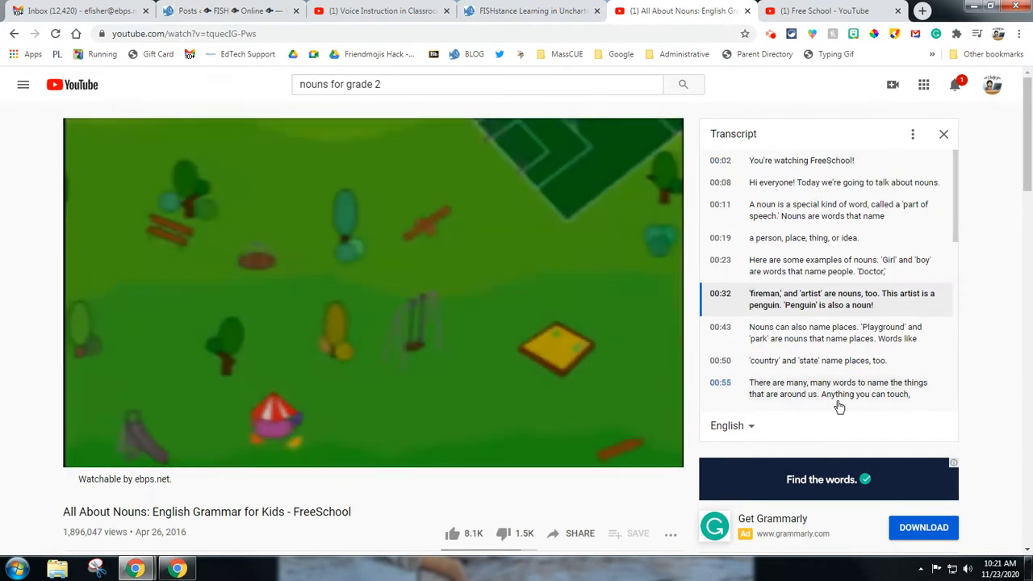
{"action": "scroll", "scroll_direction": "down", "scroll_amount": 3}
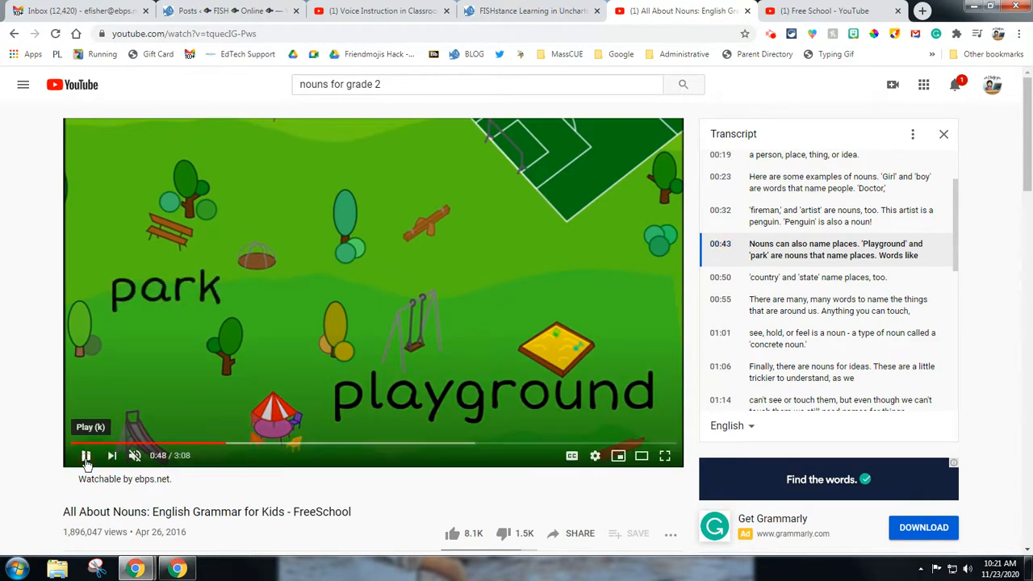
{"action": "left_click", "coordinate": [86, 455]}
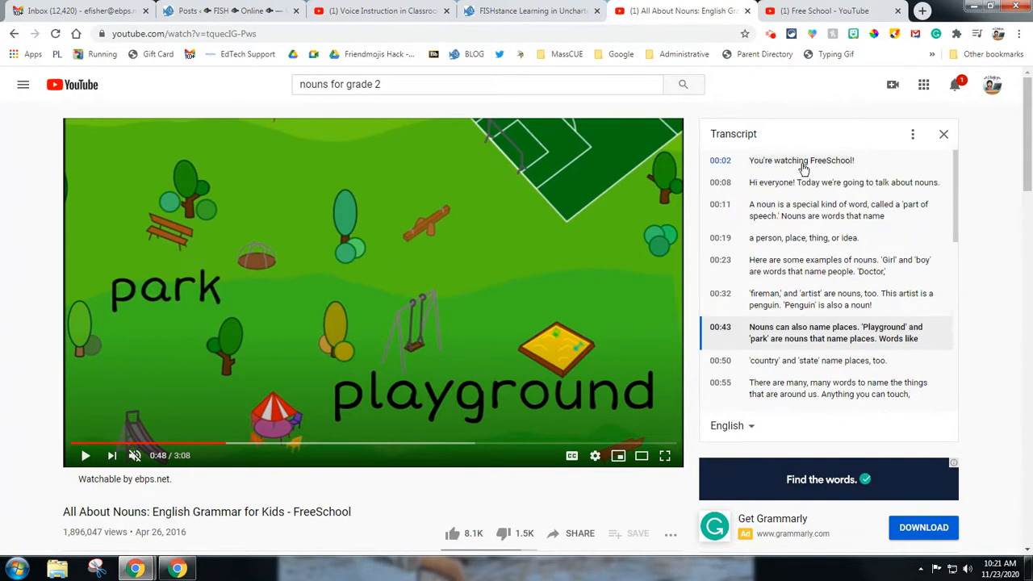
{"action": "scroll", "scroll_direction": "down", "scroll_amount": 3}
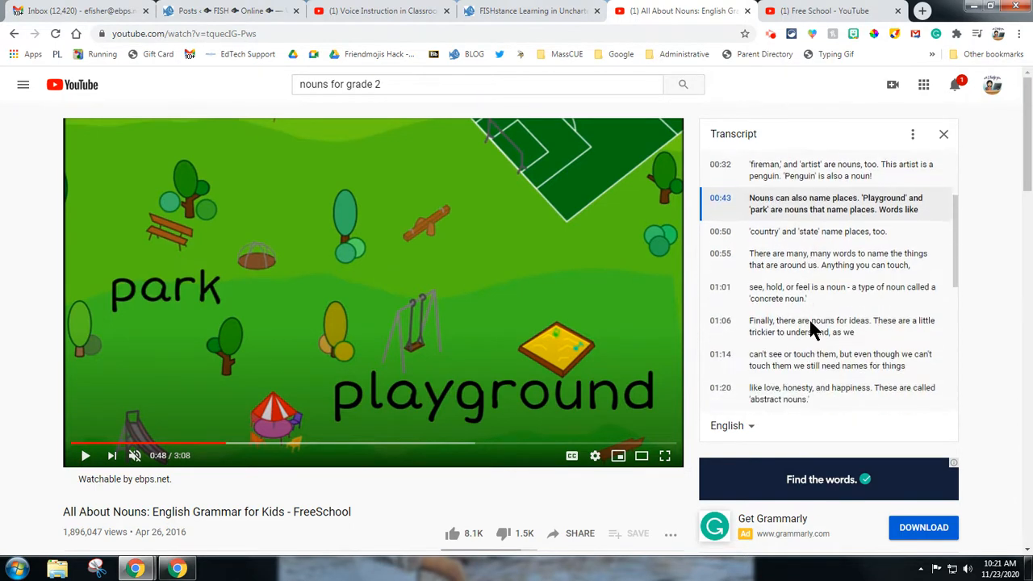
{"action": "scroll", "scroll_direction": "down", "scroll_amount": 3}
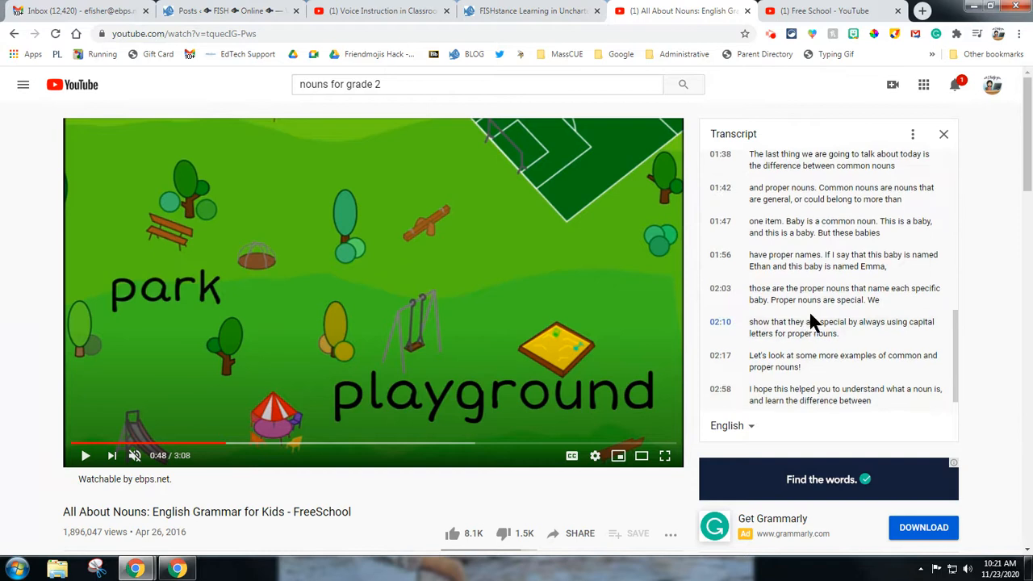
{"action": "left_click", "coordinate": [730, 426]}
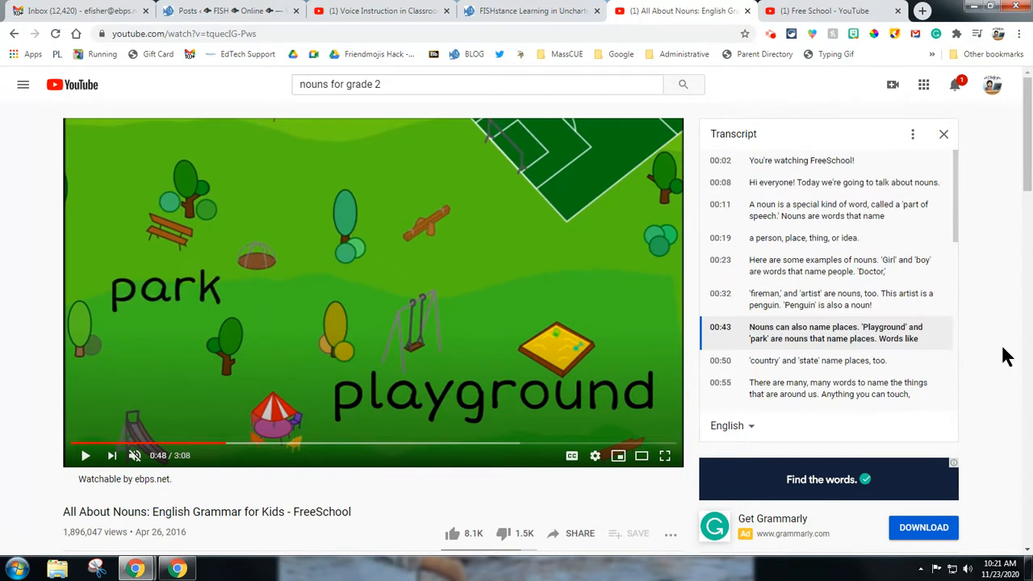
{"action": "mouse_move", "coordinate": [995, 357]}
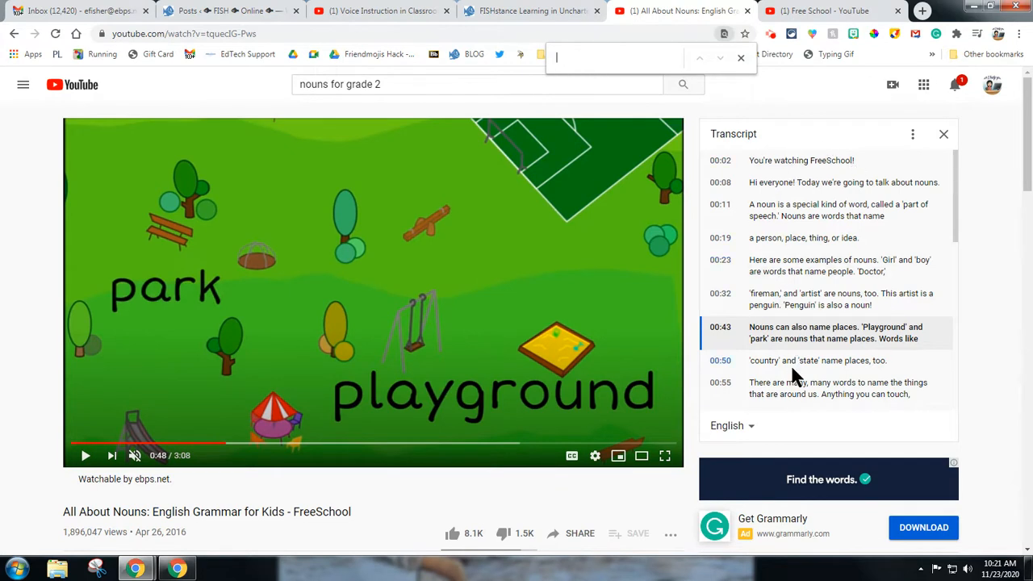
{"action": "mouse_move", "coordinate": [799, 255]}
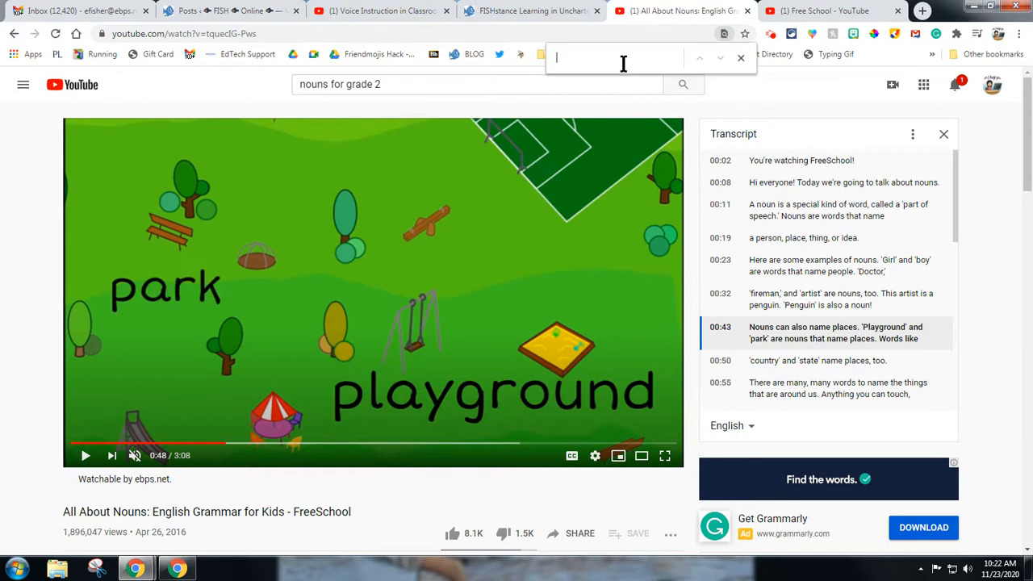
Find 'noun' in the page and transcript, review the highlights, then dismiss the find bar
{"action": "type", "text": "noun"}
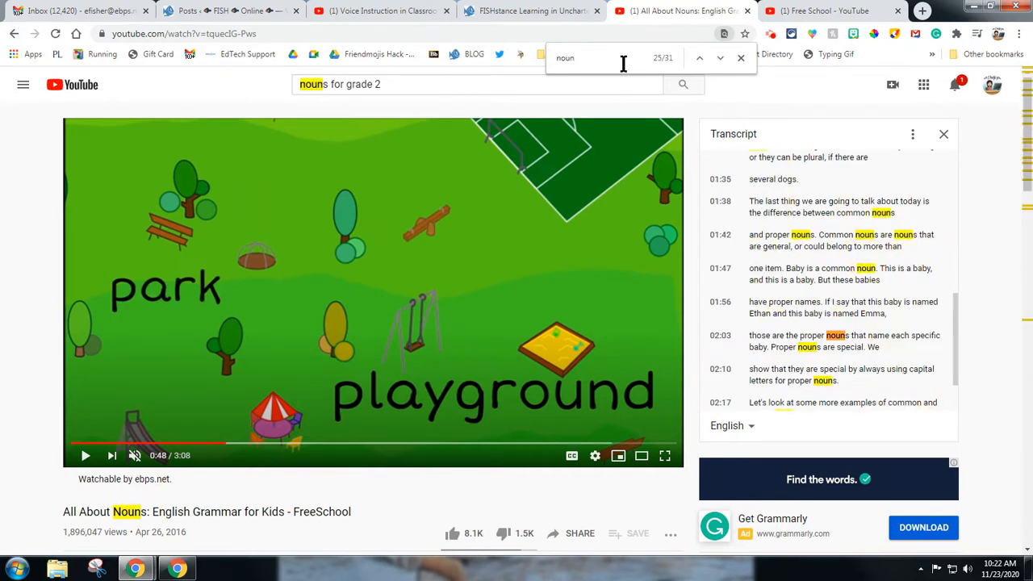
{"action": "mouse_move", "coordinate": [741, 58]}
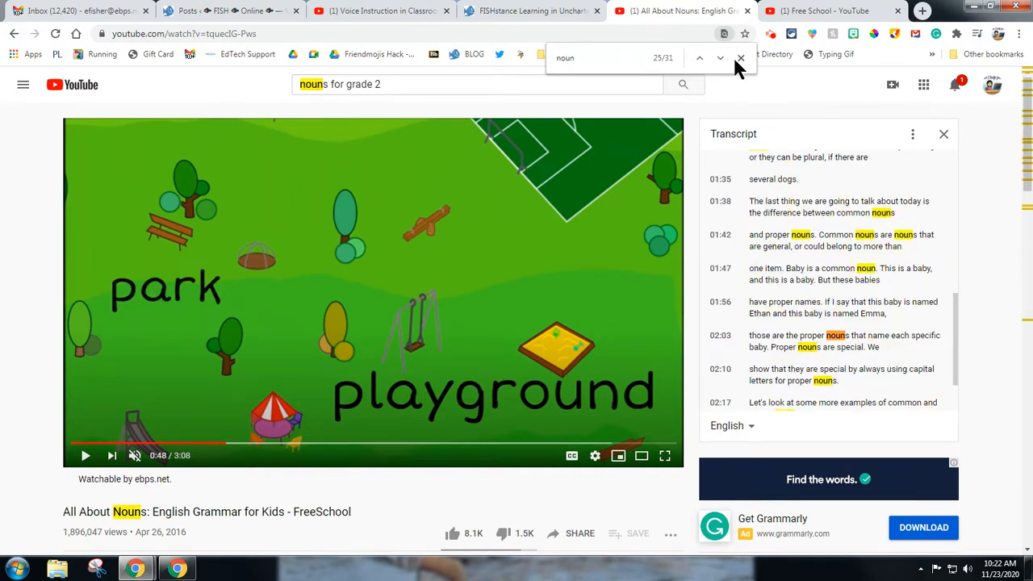
{"action": "scroll", "scroll_direction": "down", "scroll_amount": 3}
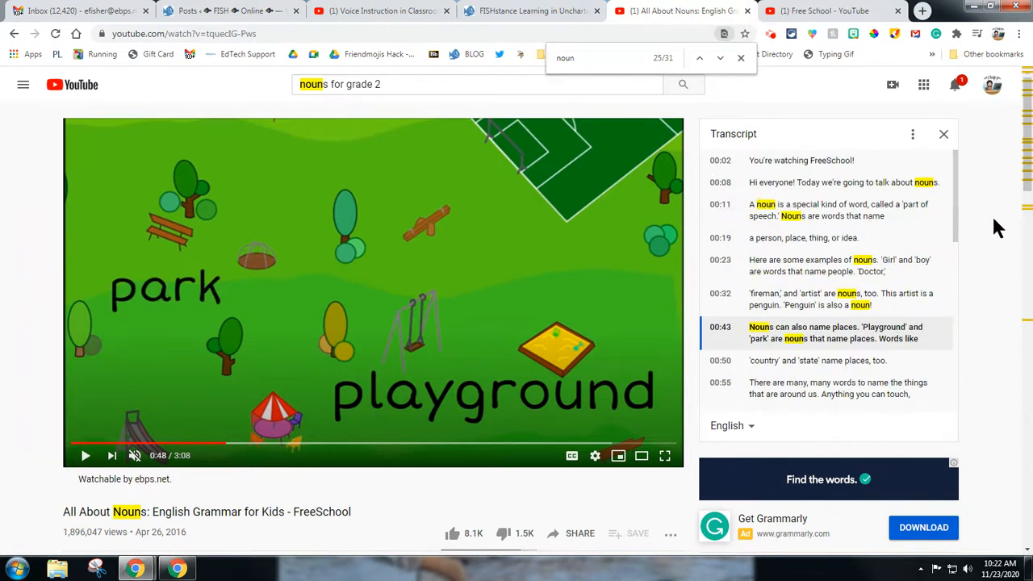
{"action": "left_click", "coordinate": [741, 58]}
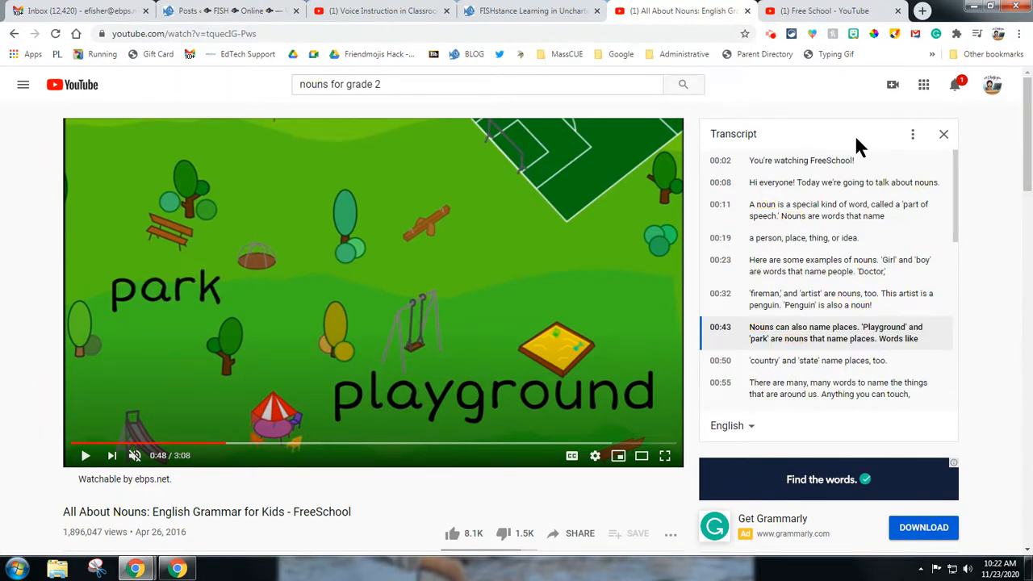
{"action": "scroll", "scroll_direction": "down", "scroll_amount": 3}
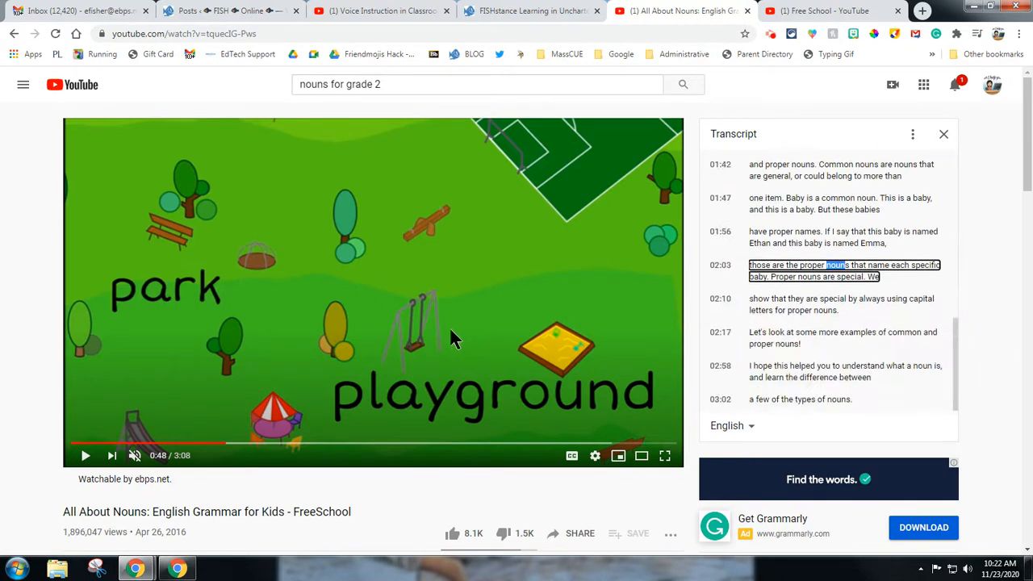
{"action": "mouse_move", "coordinate": [484, 319]}
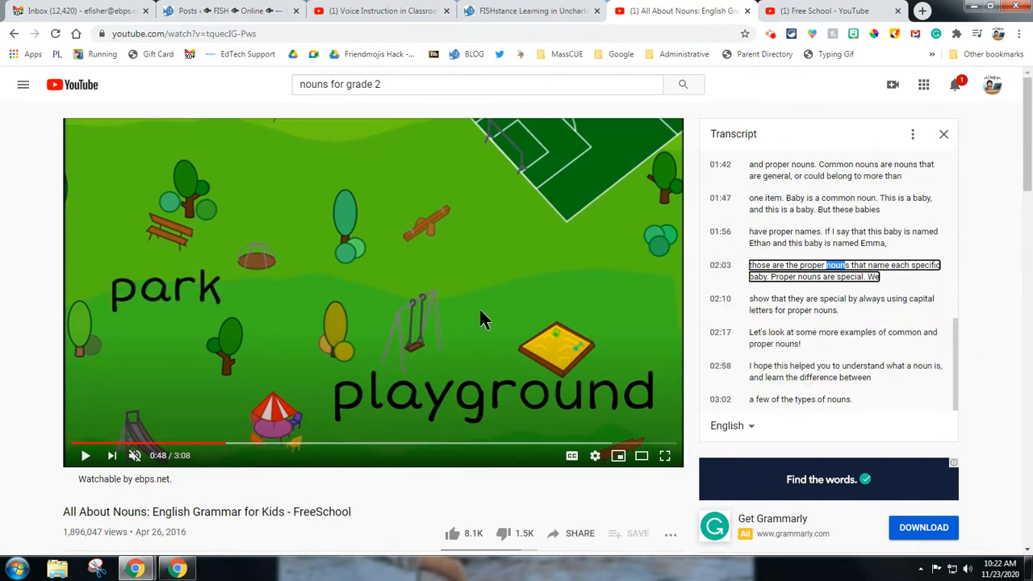
{"action": "scroll", "scroll_direction": "down", "scroll_amount": 3}
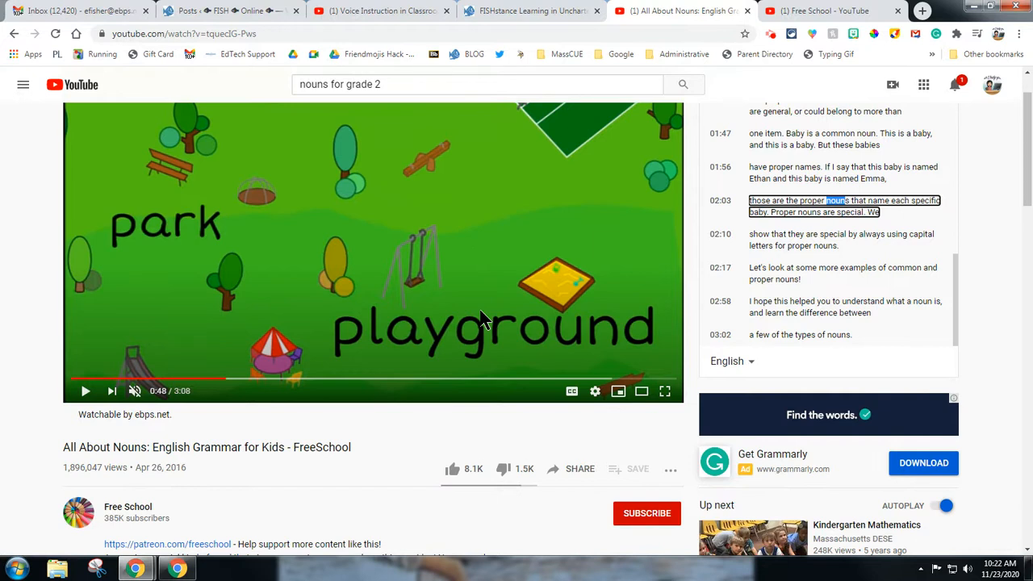
{"action": "mouse_move", "coordinate": [433, 324]}
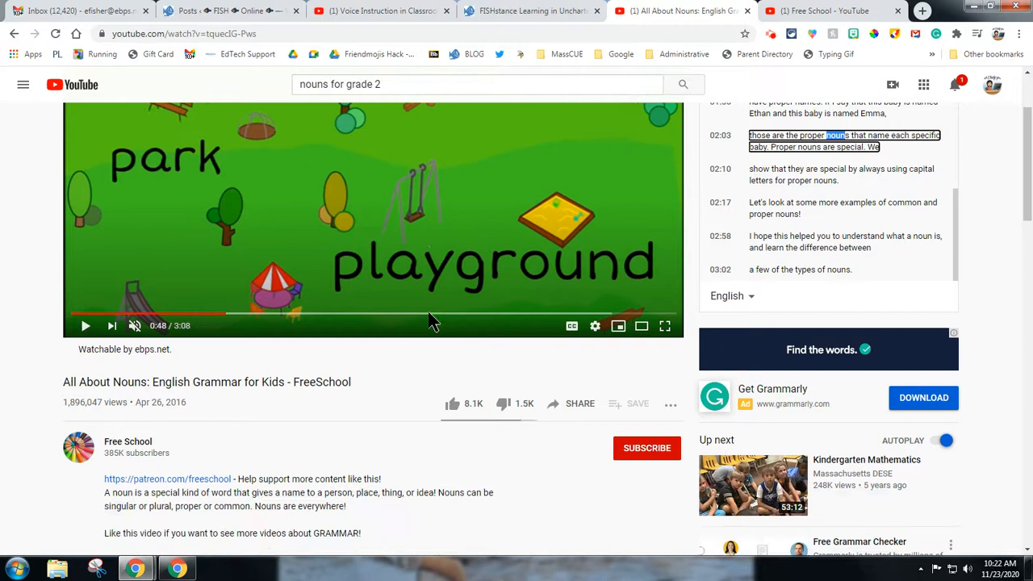
{"action": "scroll", "scroll_direction": "down", "scroll_amount": 3}
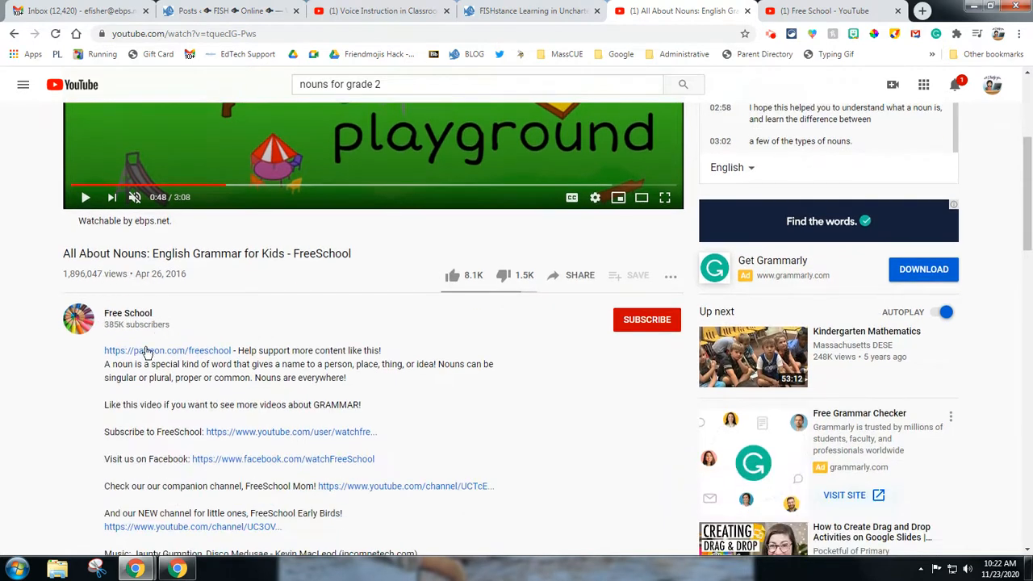
{"action": "mouse_move", "coordinate": [122, 339]}
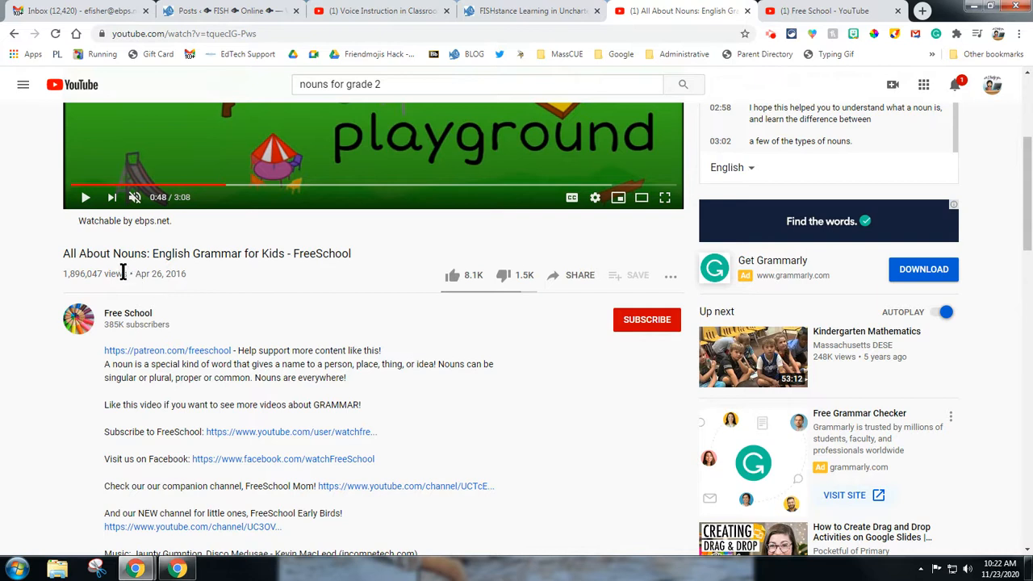
{"action": "mouse_move", "coordinate": [56, 275]}
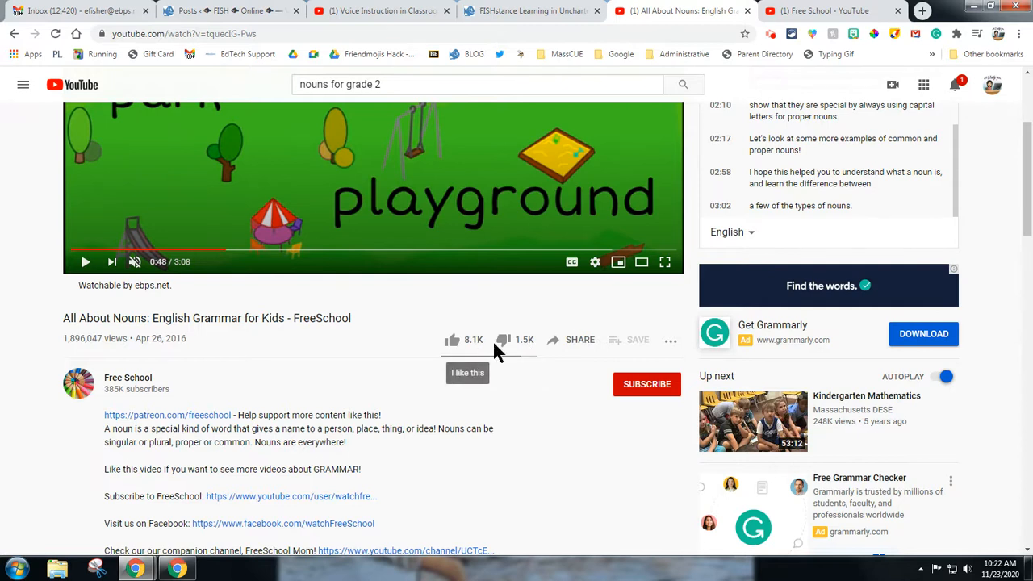
{"action": "mouse_move", "coordinate": [468, 349]}
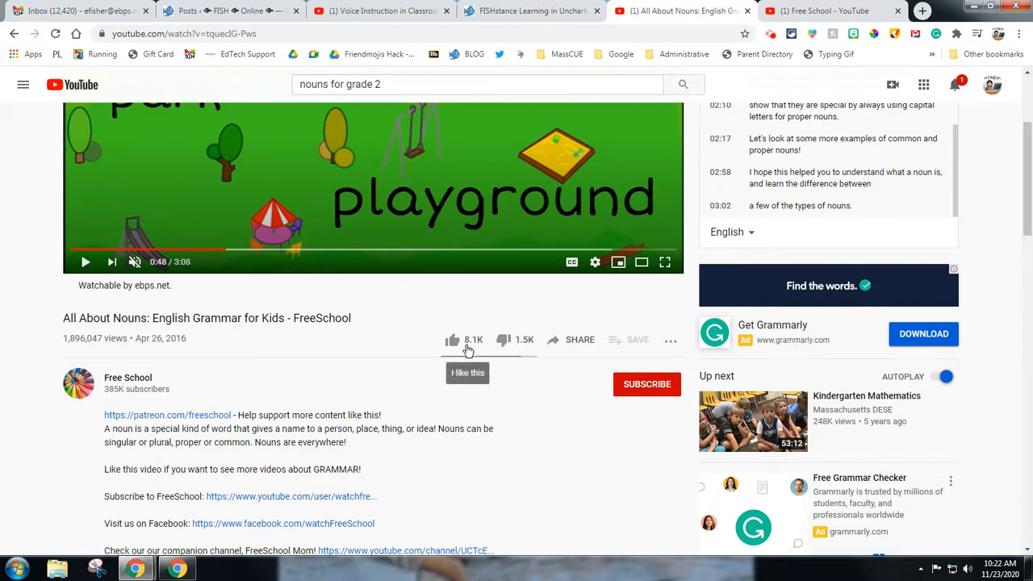
{"action": "mouse_move", "coordinate": [545, 410]}
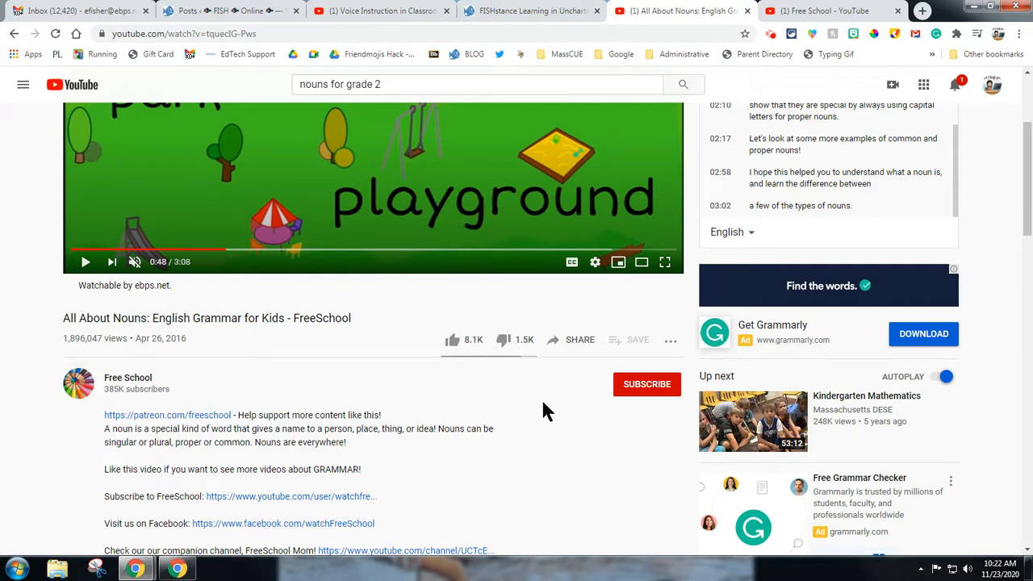
{"action": "scroll", "scroll_direction": "down", "scroll_amount": 3}
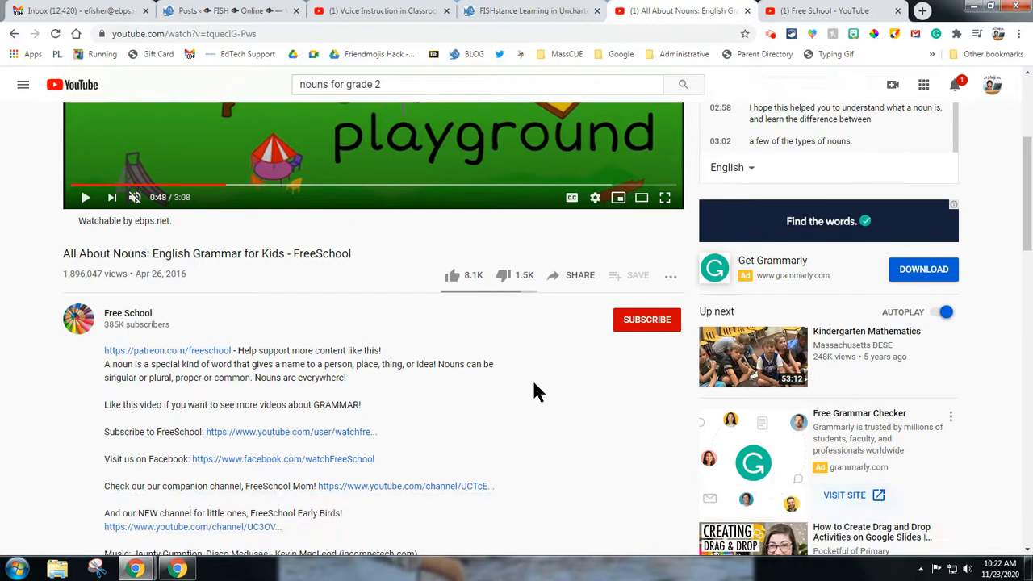
{"action": "scroll", "scroll_direction": "down", "scroll_amount": 3}
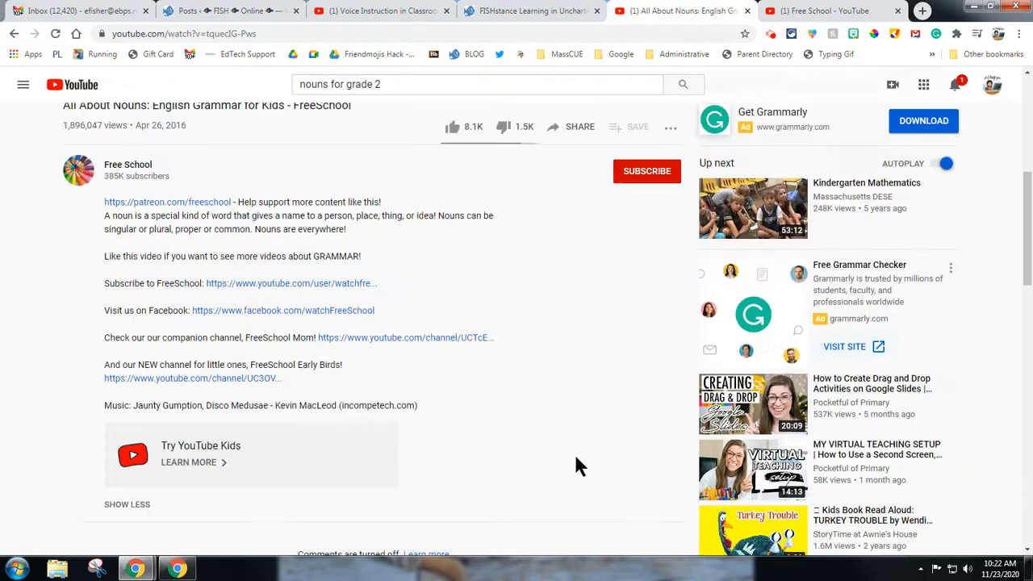
{"action": "scroll", "scroll_direction": "up", "scroll_amount": 3}
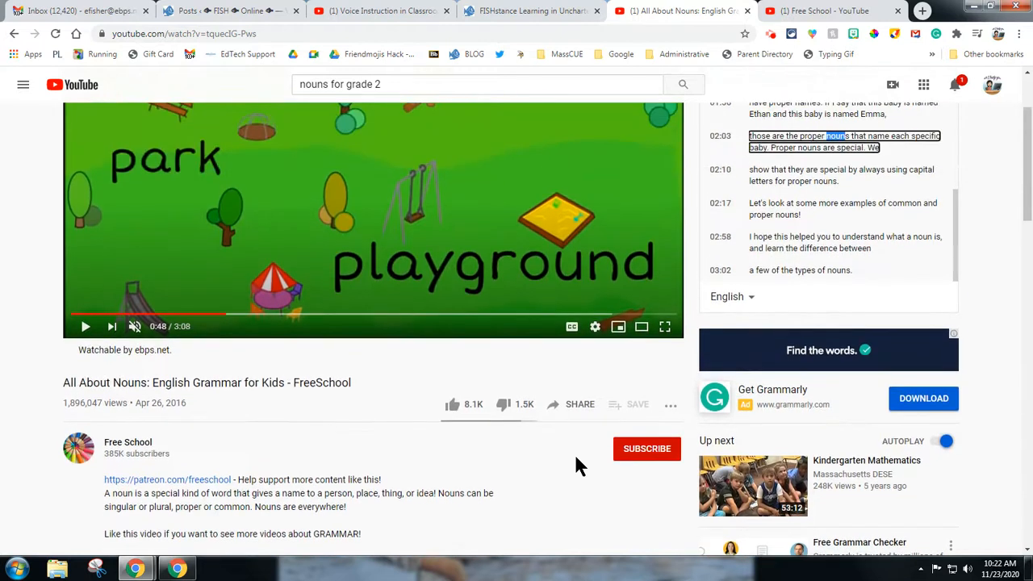
{"action": "mouse_move", "coordinate": [656, 443]}
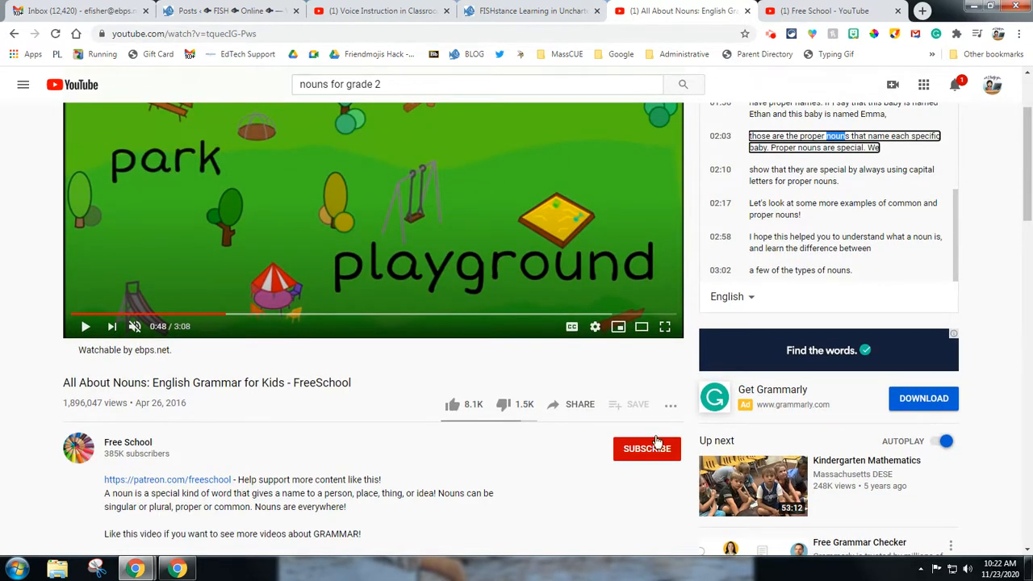
{"action": "left_click", "coordinate": [670, 406]}
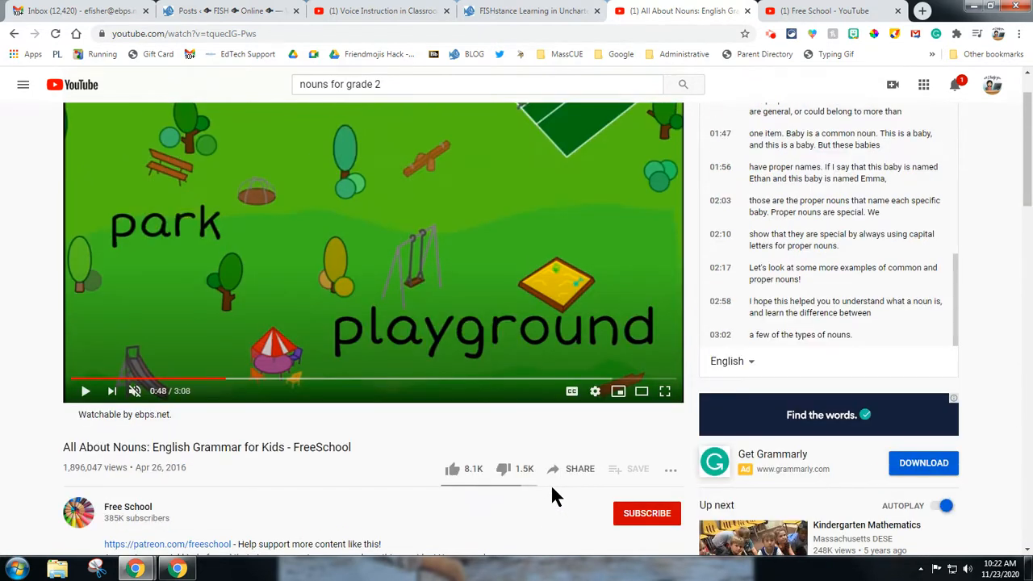
{"action": "left_click", "coordinate": [670, 468]}
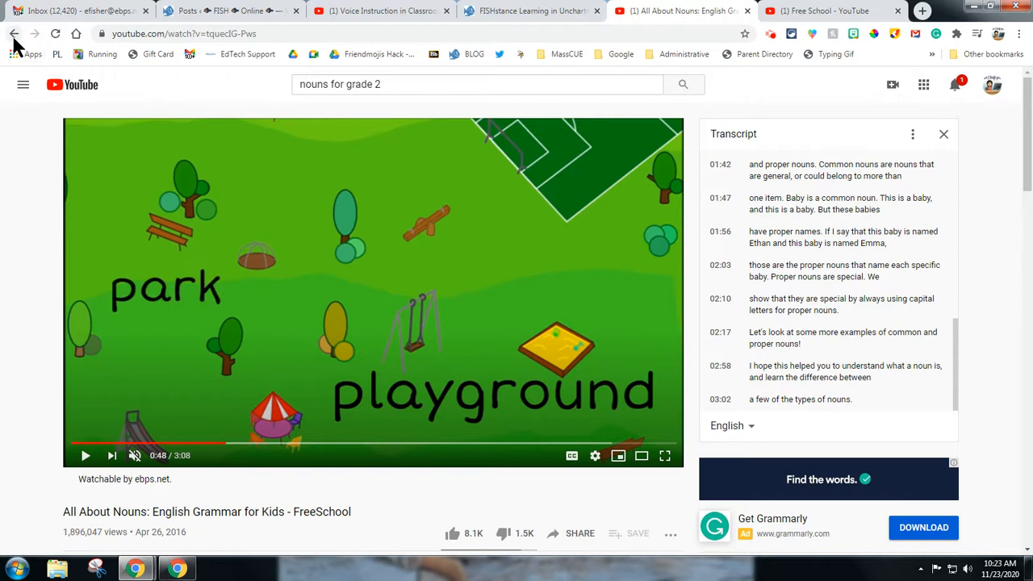
{"action": "mouse_move", "coordinate": [16, 36]}
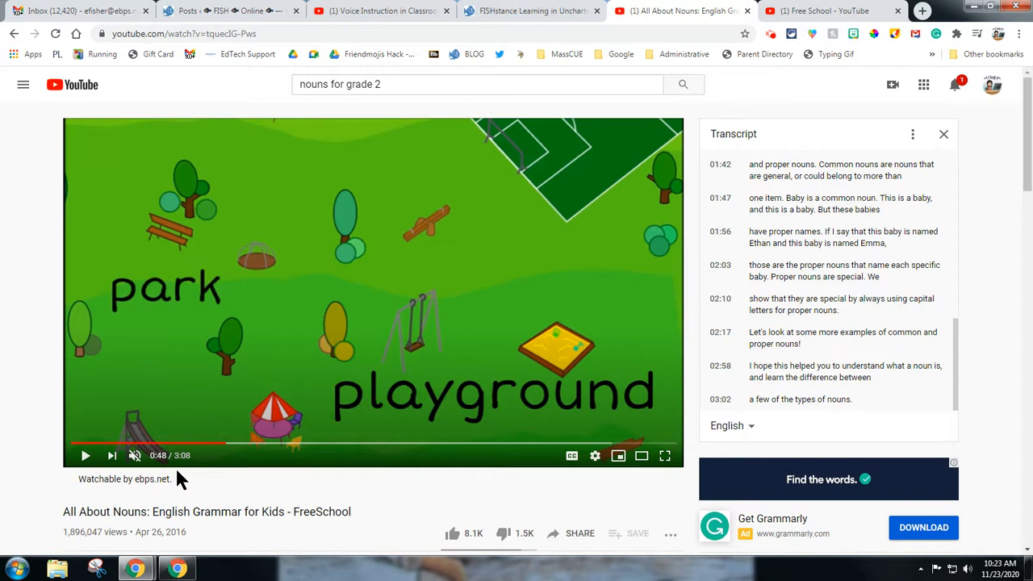
{"action": "mouse_move", "coordinate": [242, 471]}
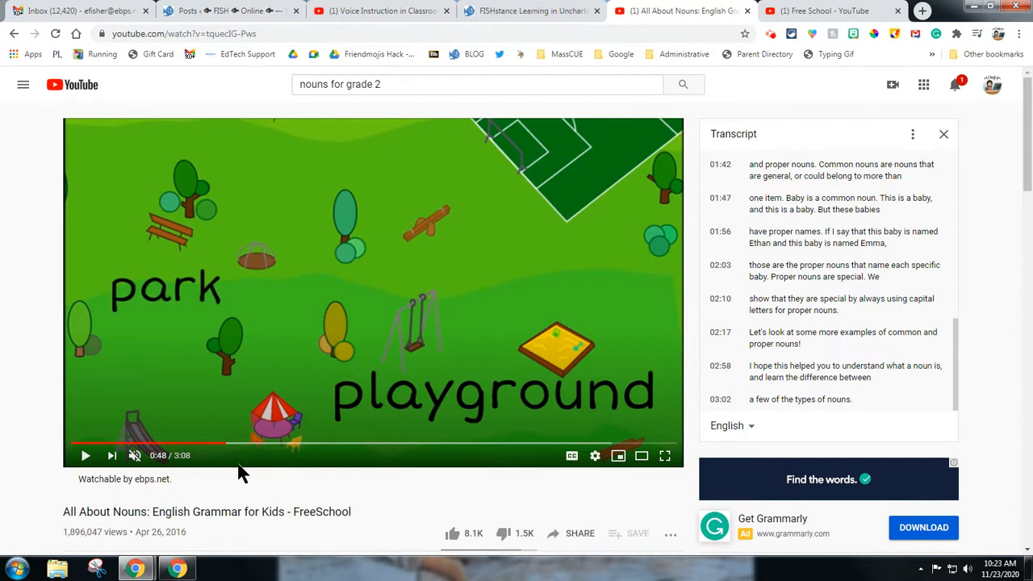
{"action": "mouse_move", "coordinate": [65, 418]}
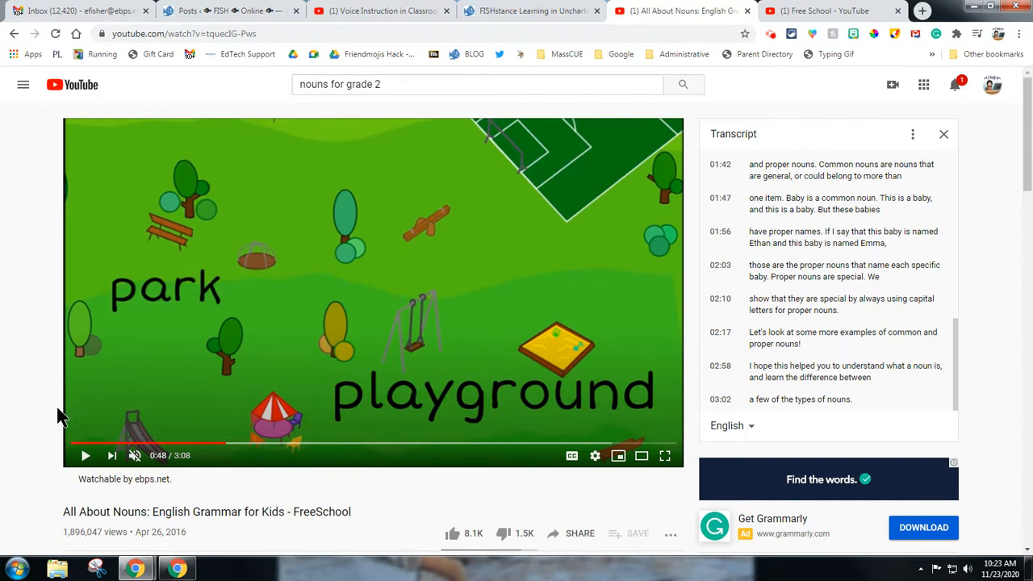
{"action": "mouse_move", "coordinate": [332, 498]}
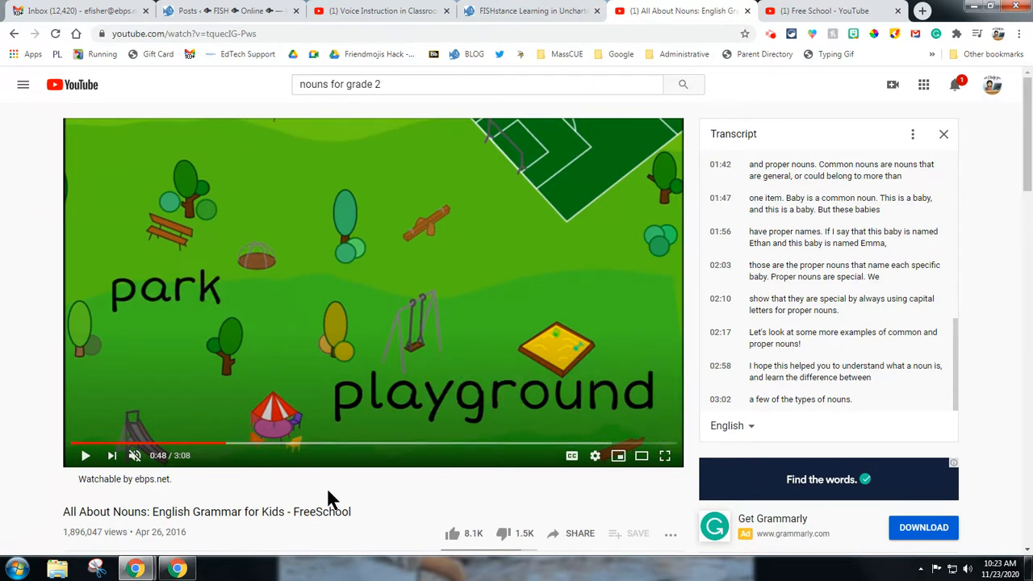
{"action": "scroll", "scroll_direction": "down", "scroll_amount": 3}
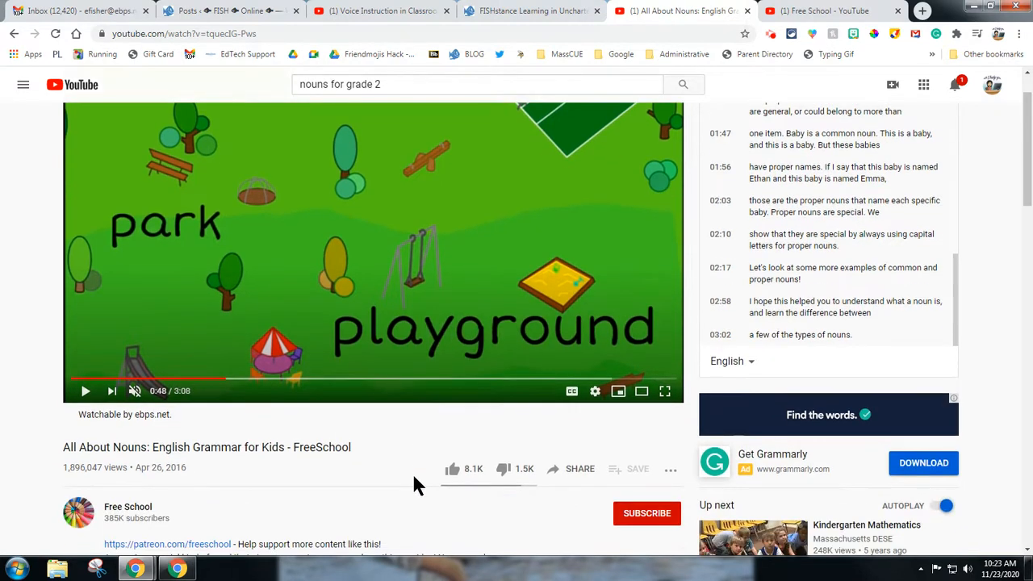